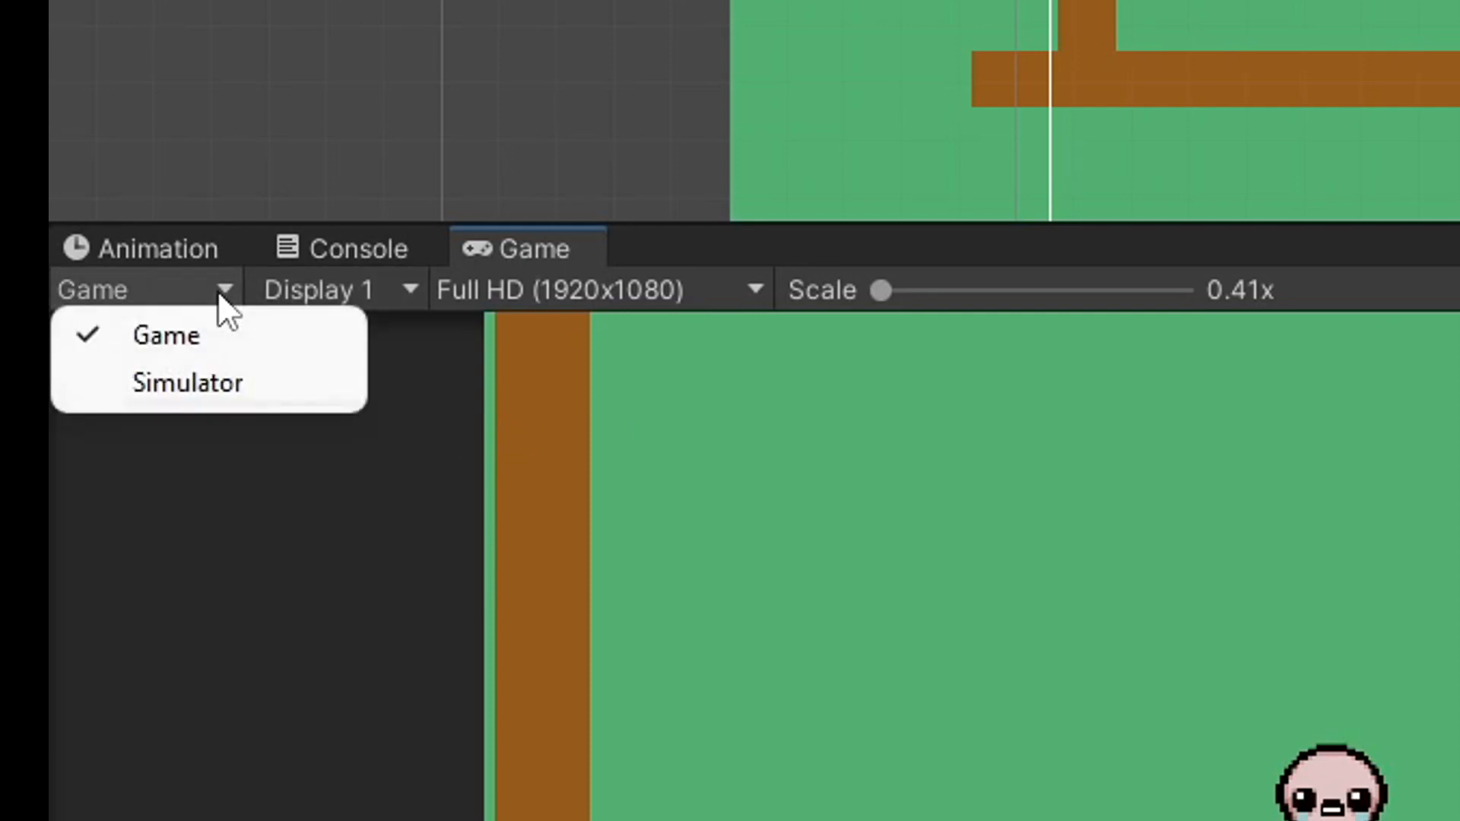
Simulate the game on an iPhone 11, a Galaxy S7, then an iPad Air rotated to landscape.
{"action": "left_click", "coordinate": [187, 382]}
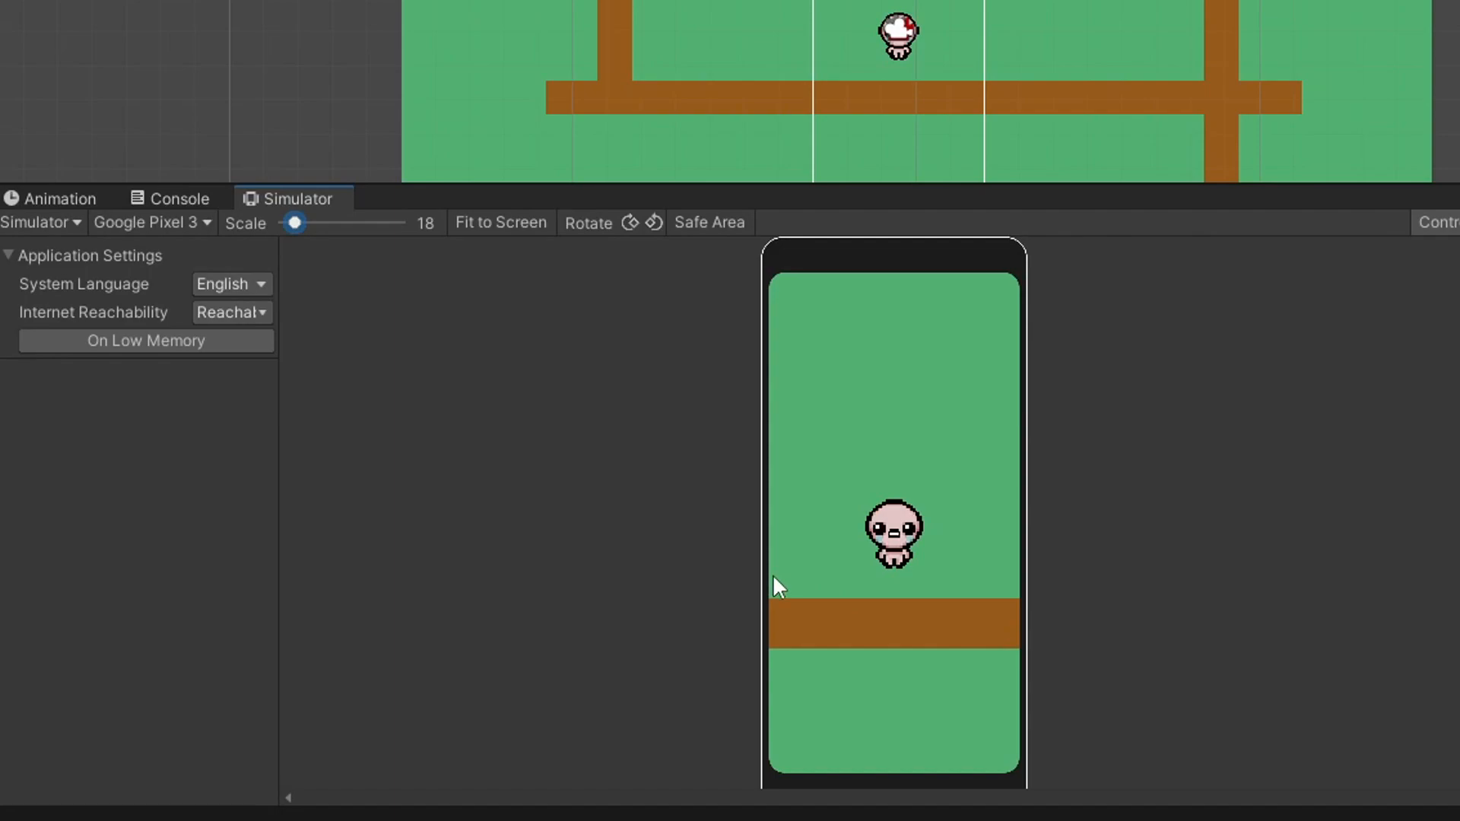
{"action": "mouse_move", "coordinate": [567, 425]}
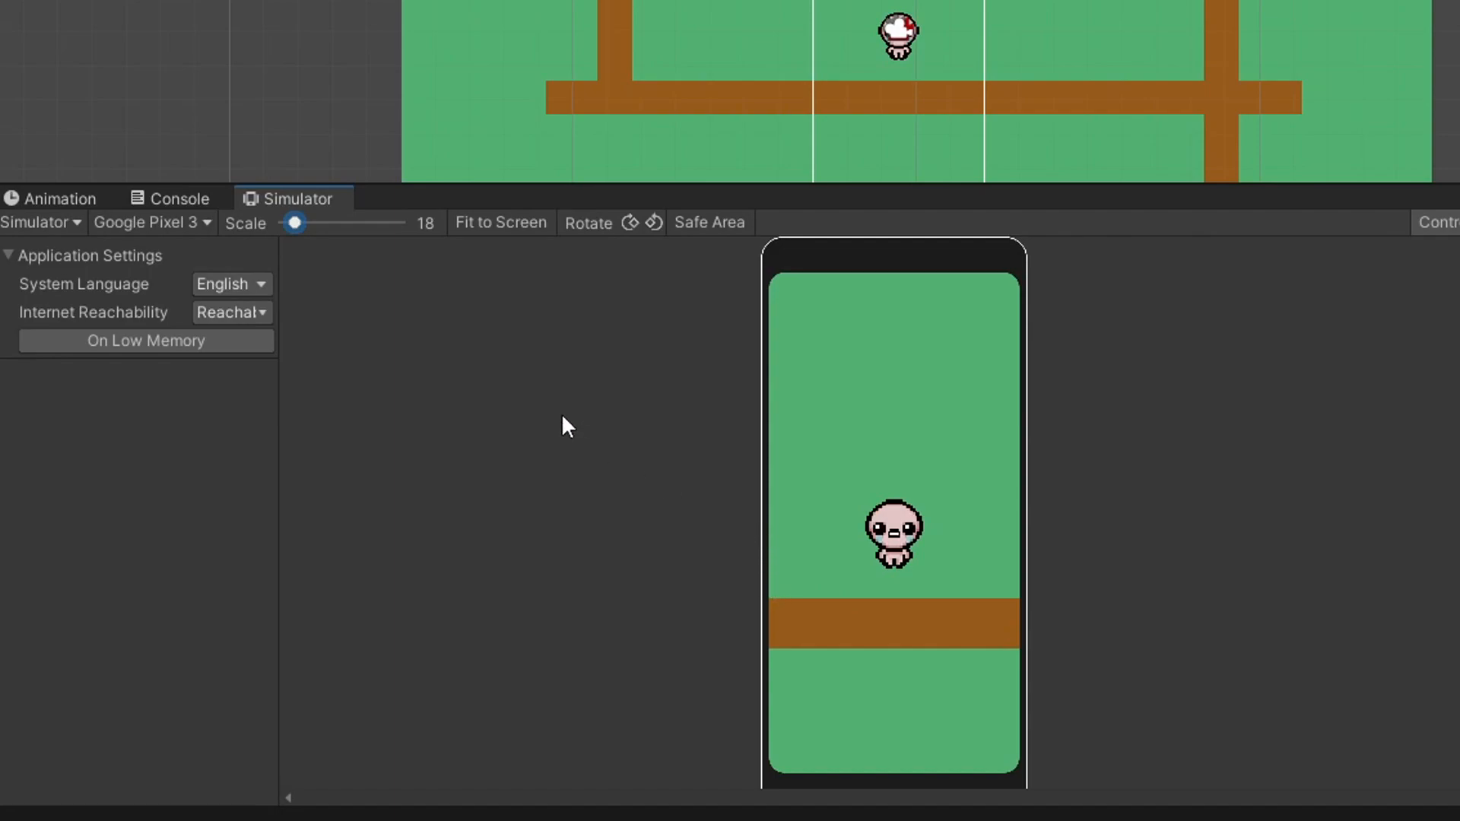
{"action": "mouse_move", "coordinate": [65, 270]}
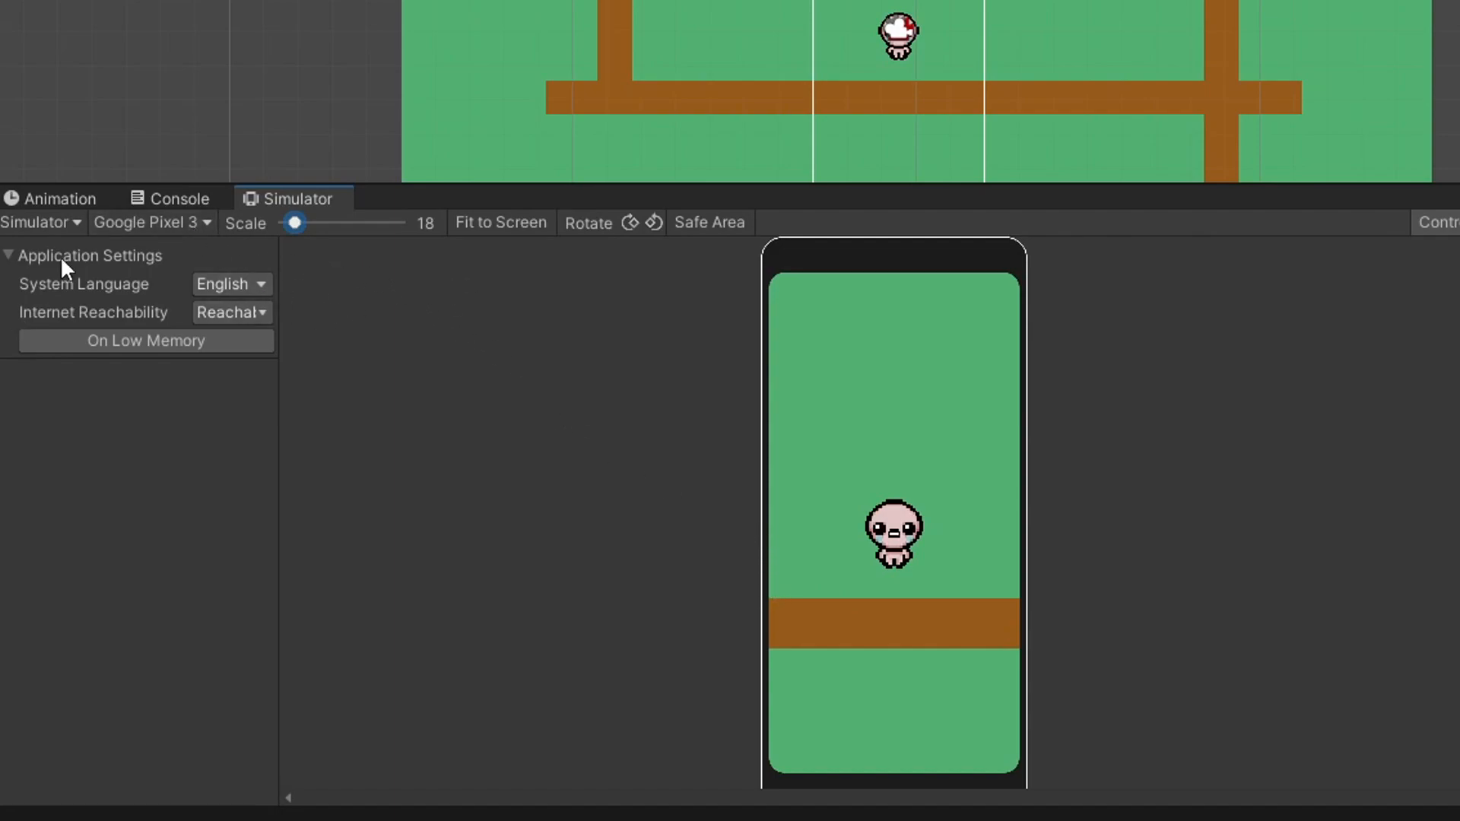
{"action": "left_click", "coordinate": [149, 222]}
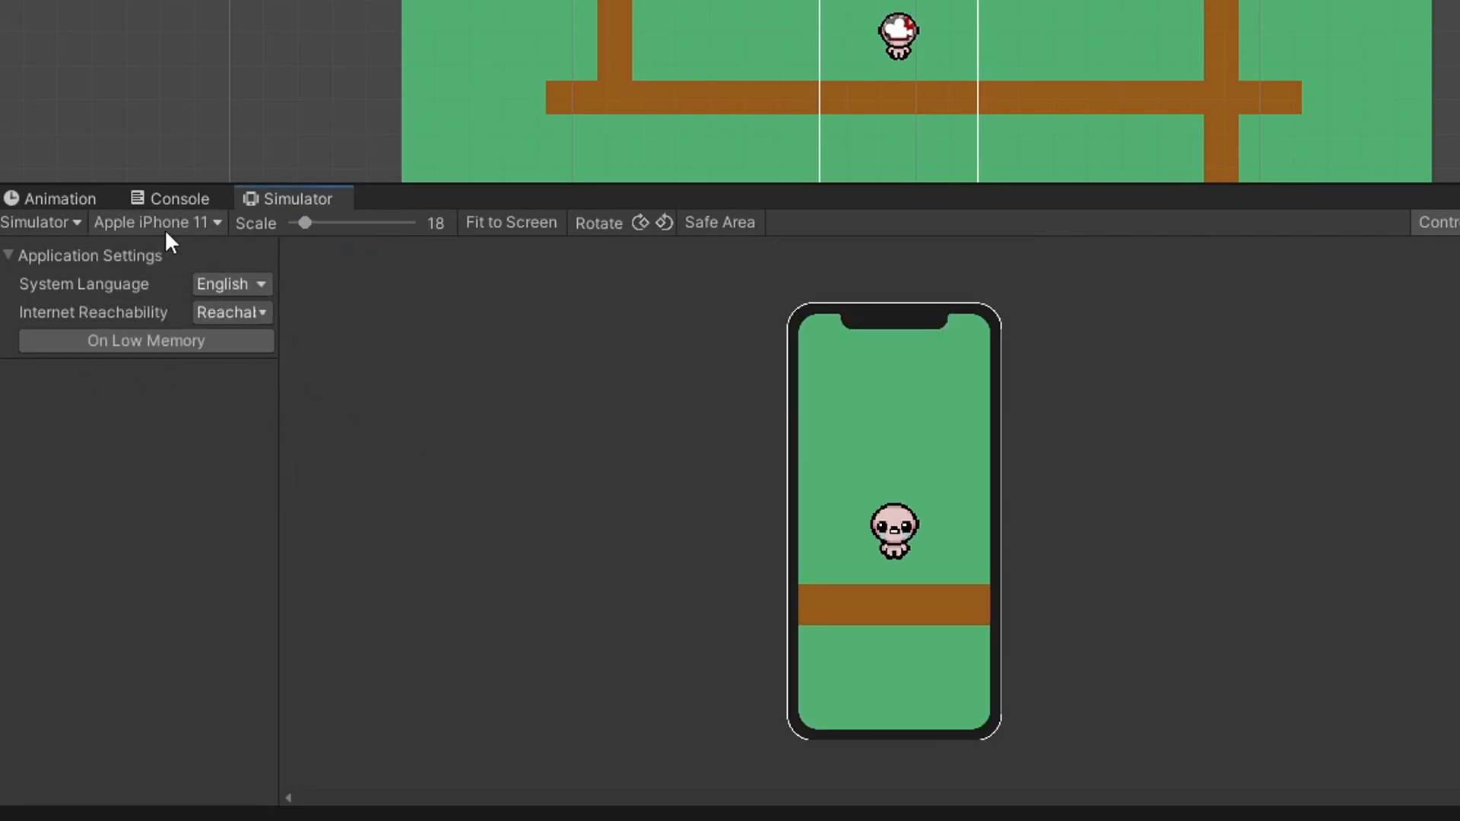
{"action": "left_click", "coordinate": [153, 222]}
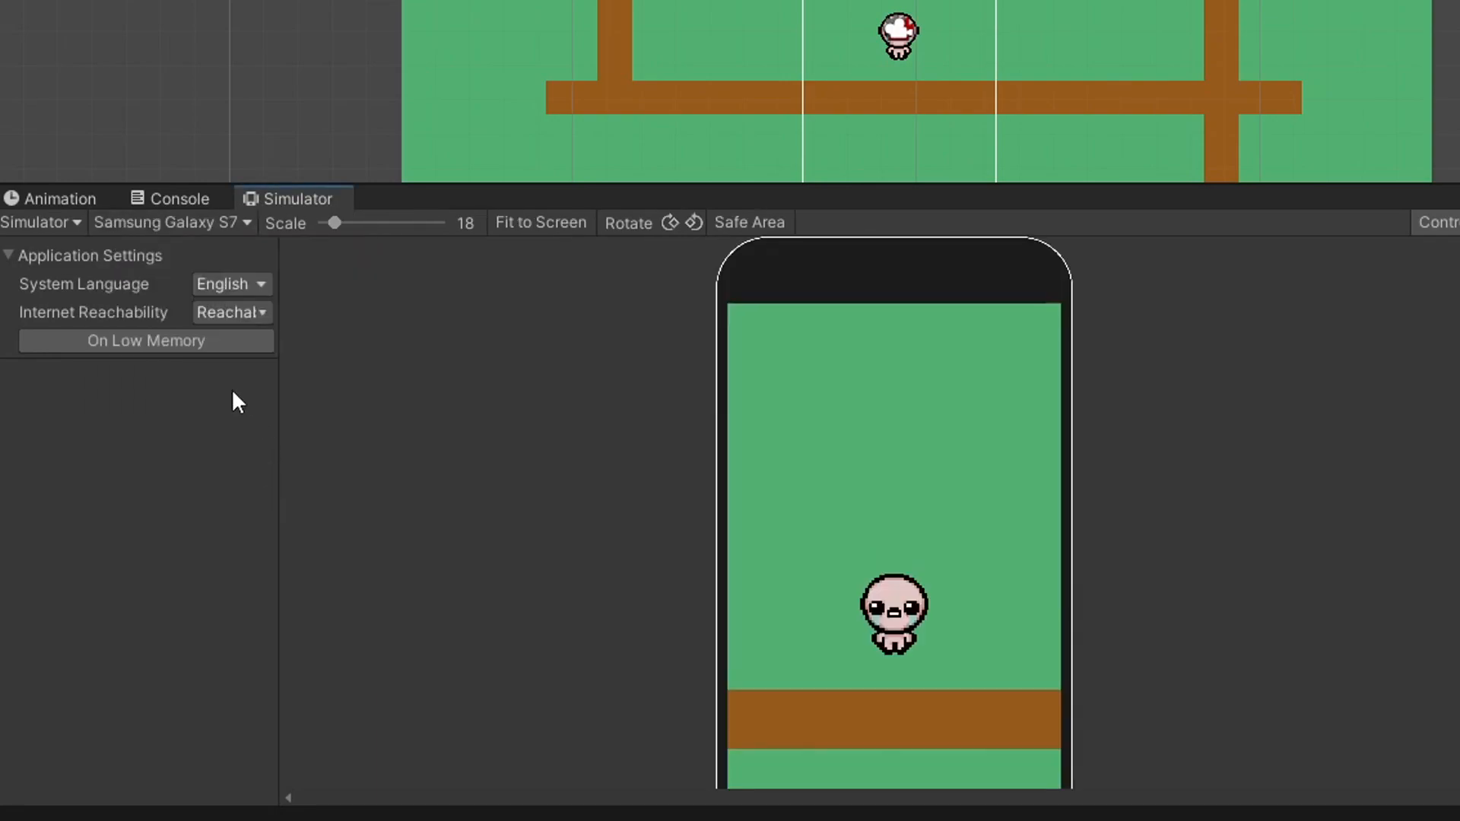
{"action": "left_click", "coordinate": [171, 222]}
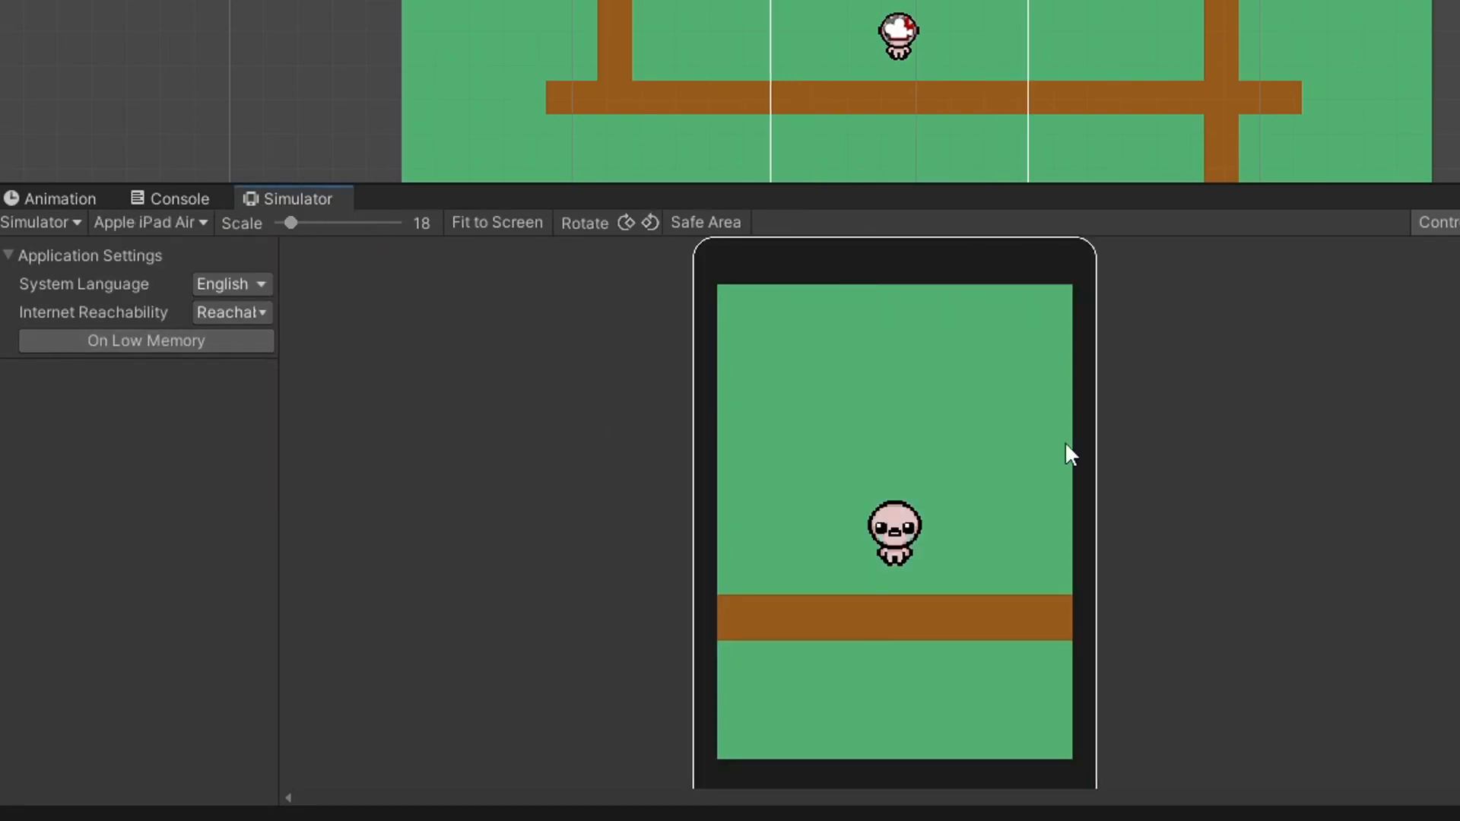
{"action": "mouse_move", "coordinate": [417, 231]}
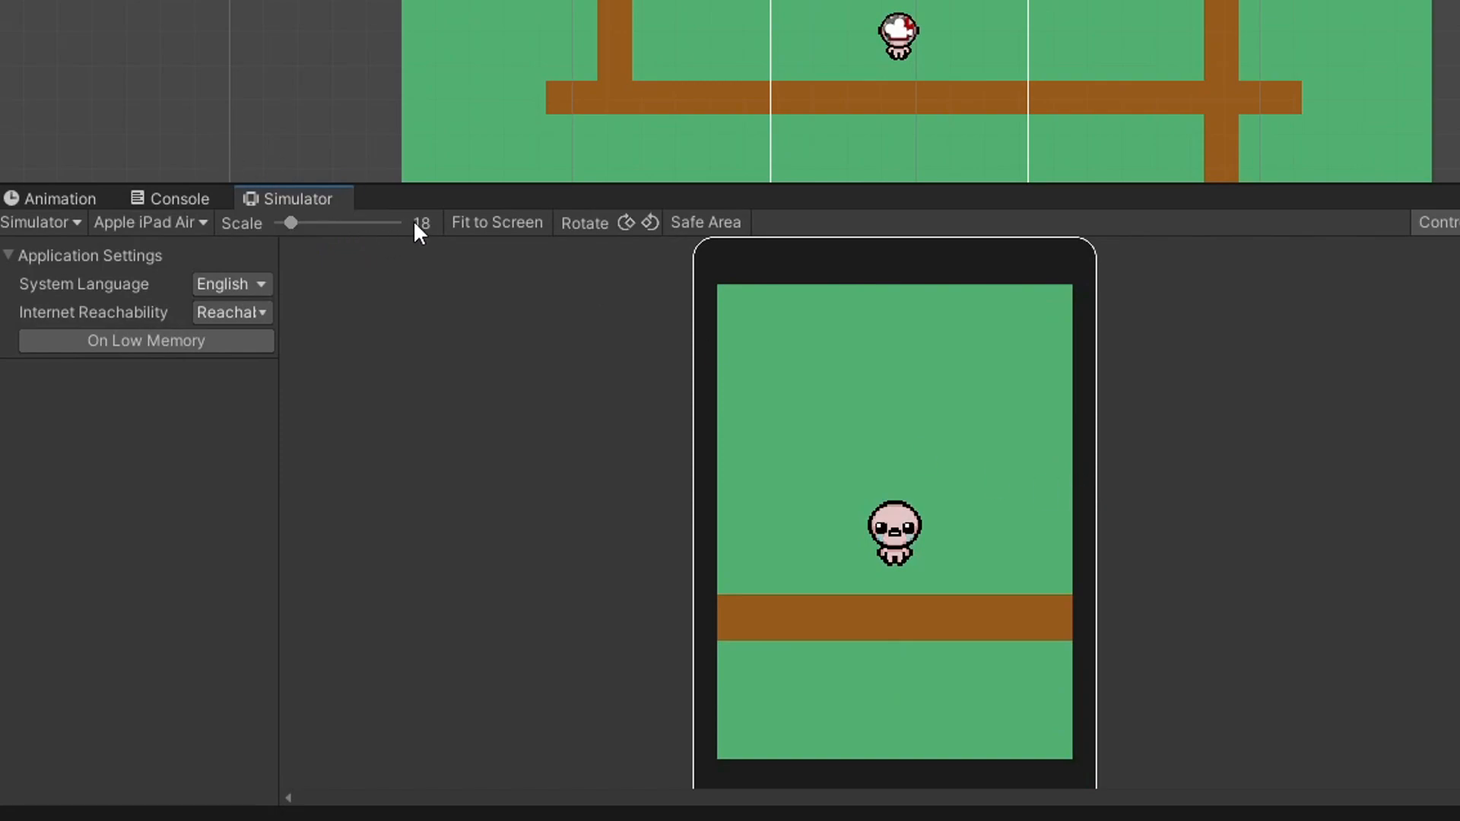
{"action": "mouse_move", "coordinate": [957, 579]}
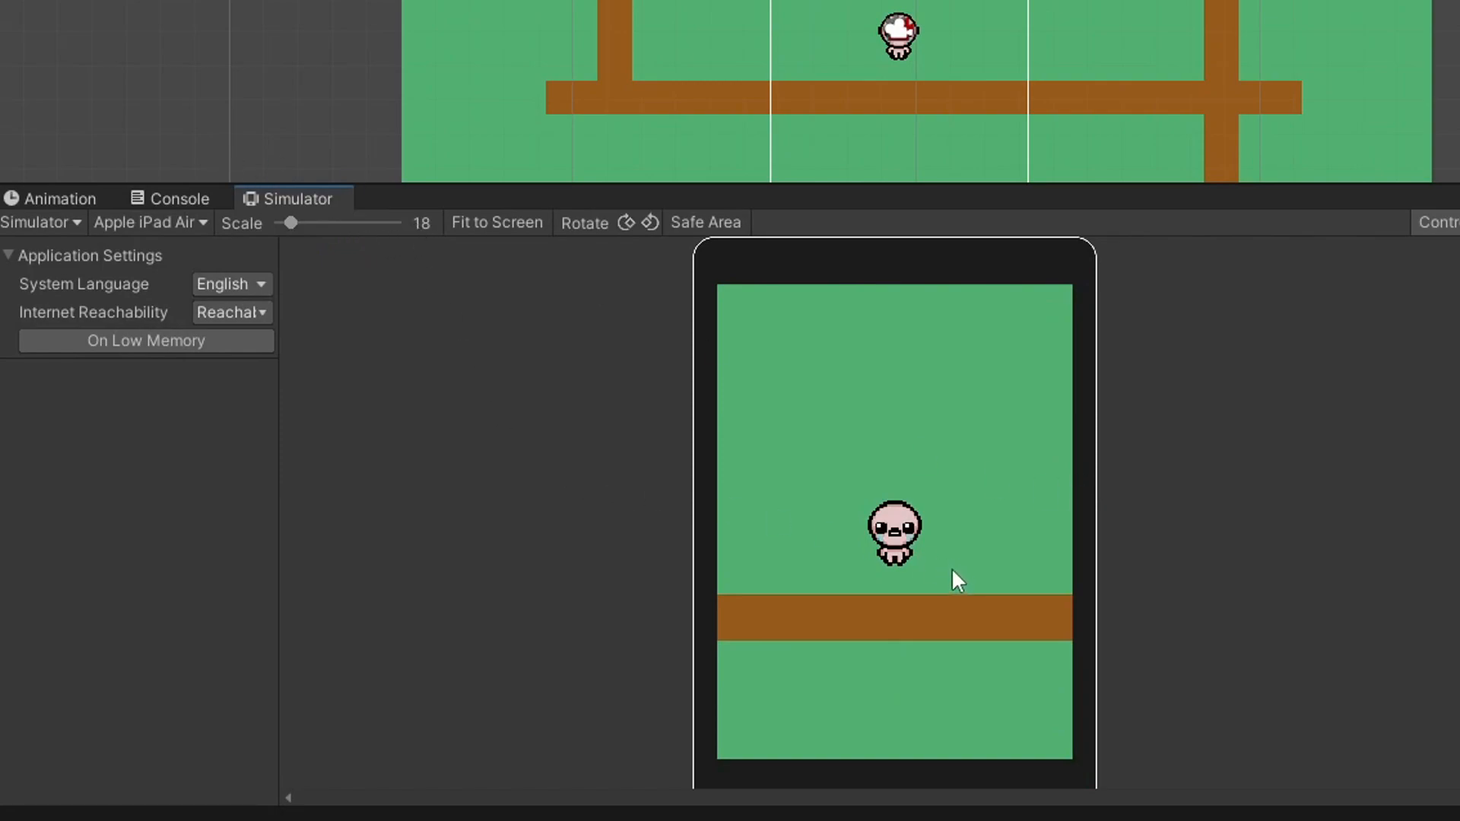
{"action": "left_click", "coordinate": [650, 224]}
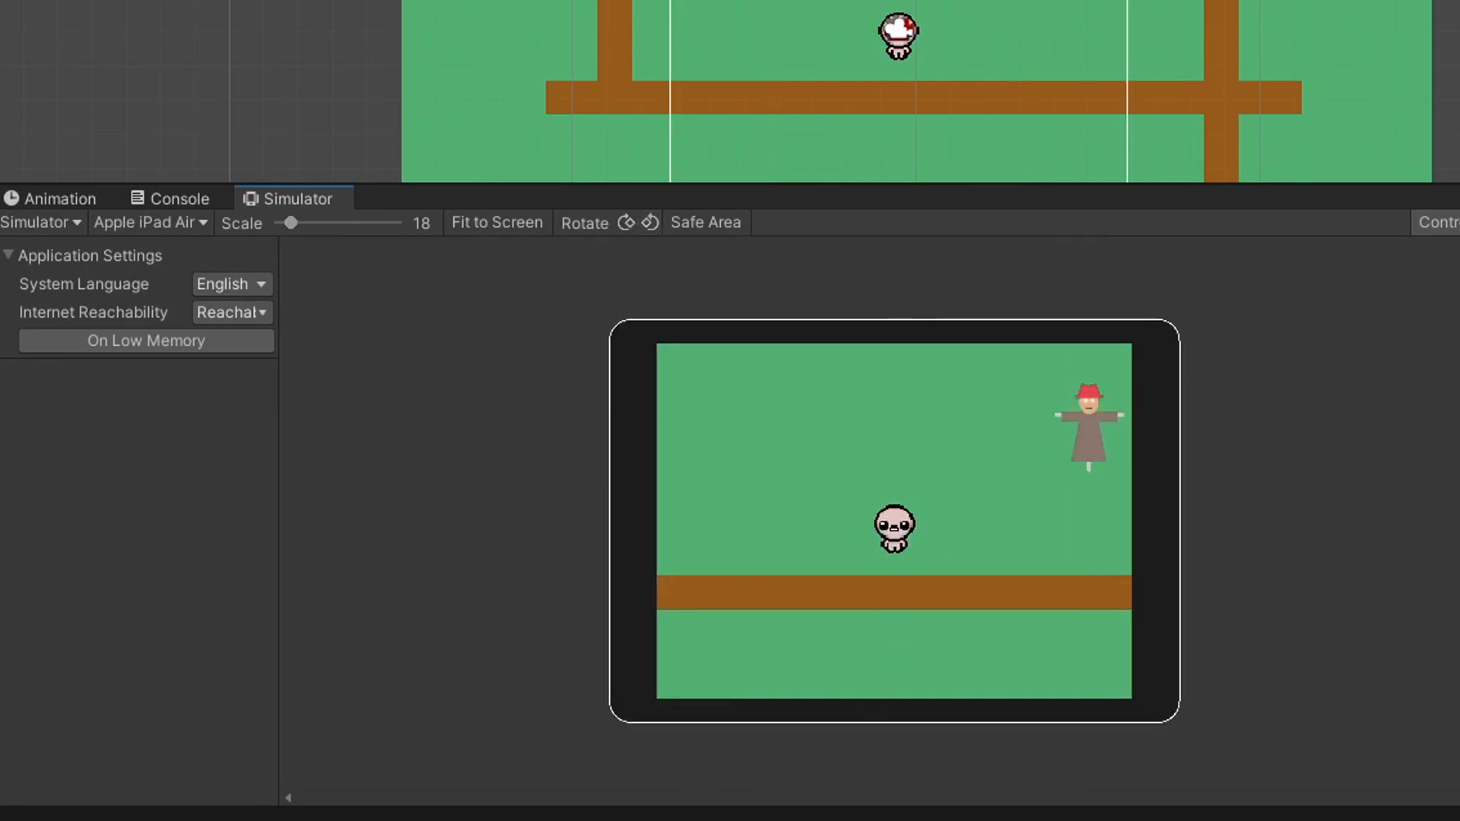
Outline the safe area and switch the simulated device to a Google Pixel 2.
{"action": "left_click", "coordinate": [149, 222]}
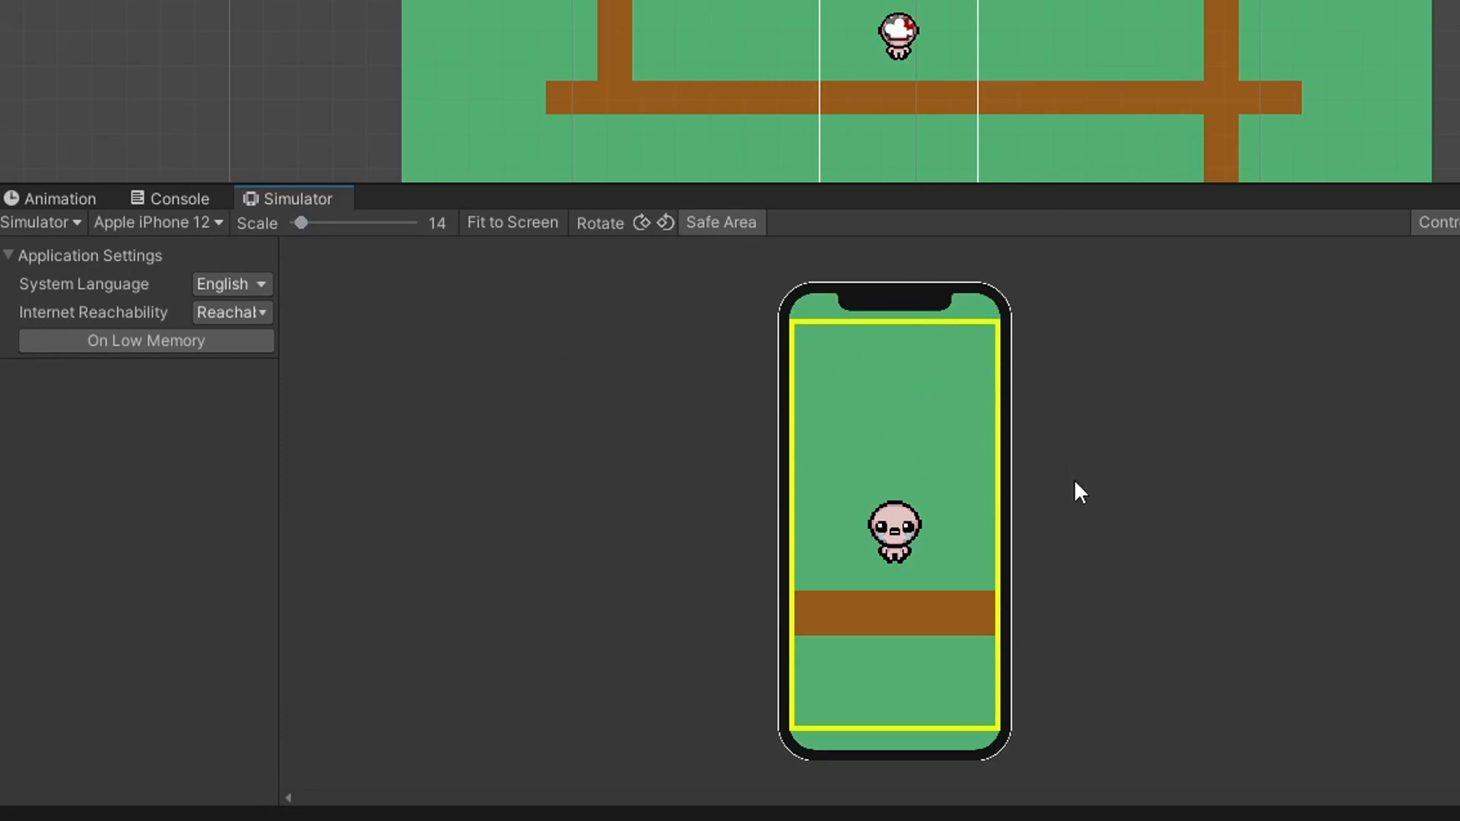
{"action": "mouse_move", "coordinate": [942, 313]}
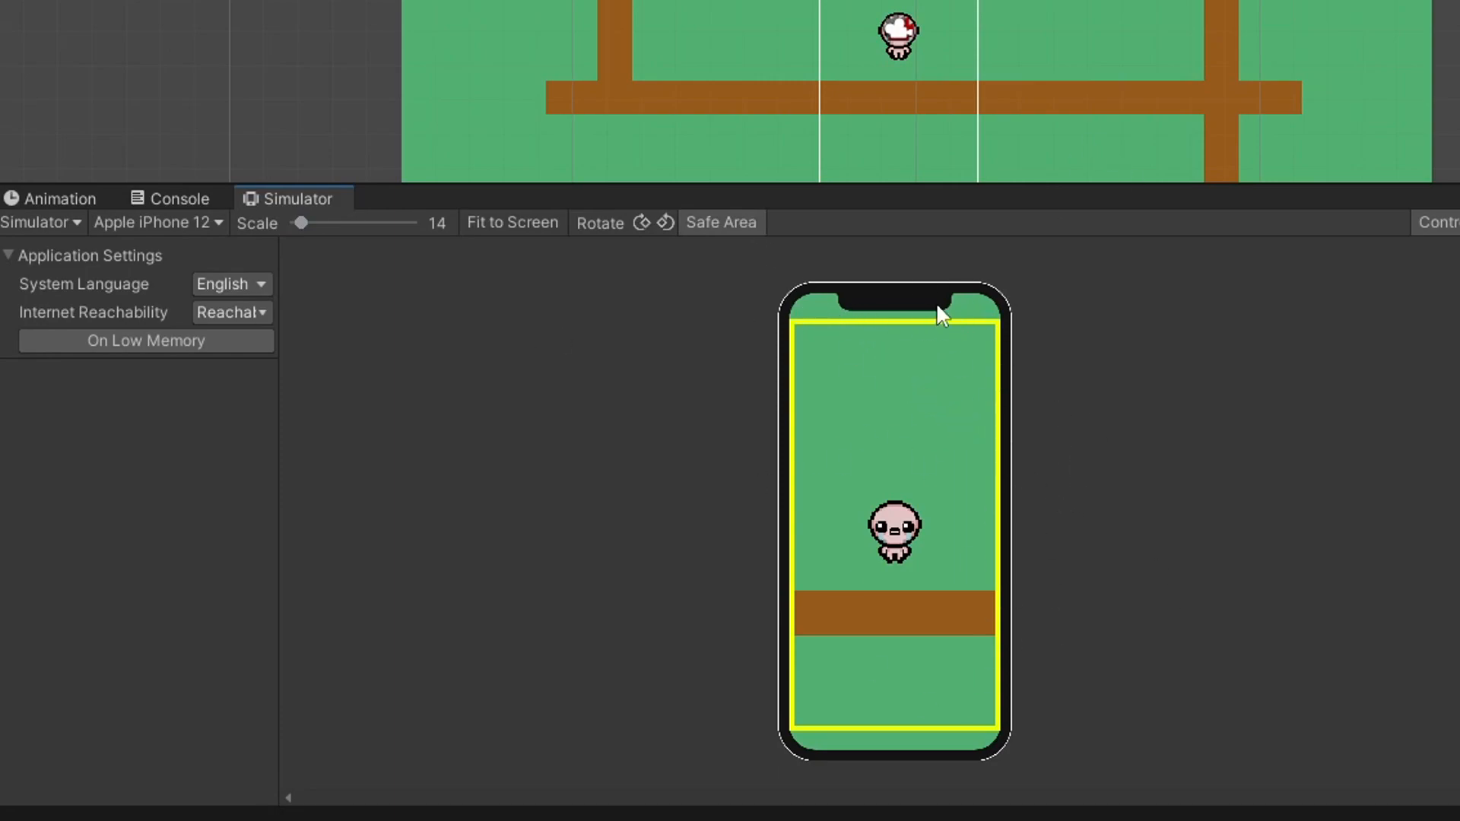
{"action": "mouse_move", "coordinate": [185, 239]}
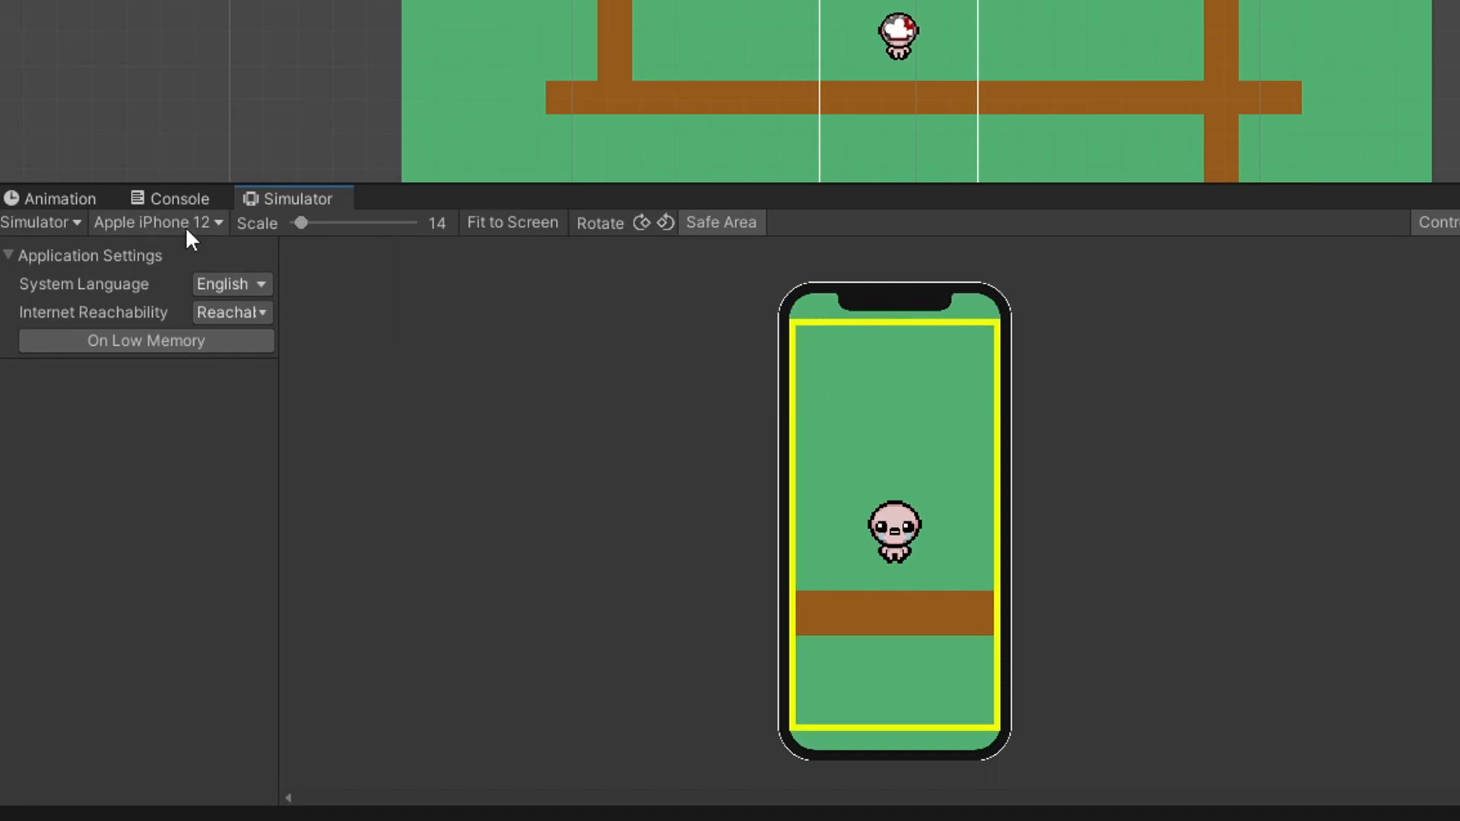
{"action": "left_click", "coordinate": [157, 222]}
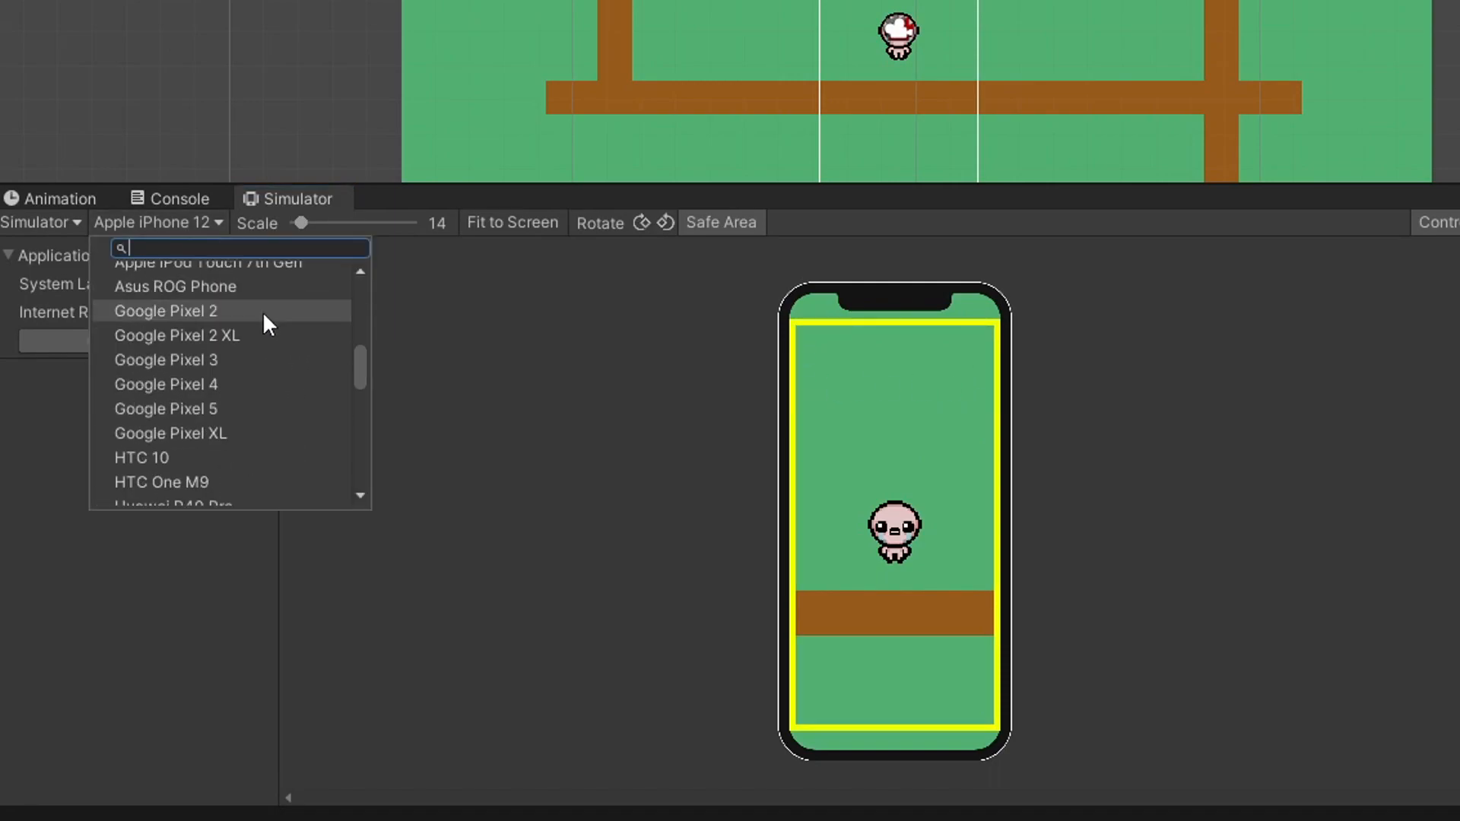
{"action": "left_click", "coordinate": [166, 310]}
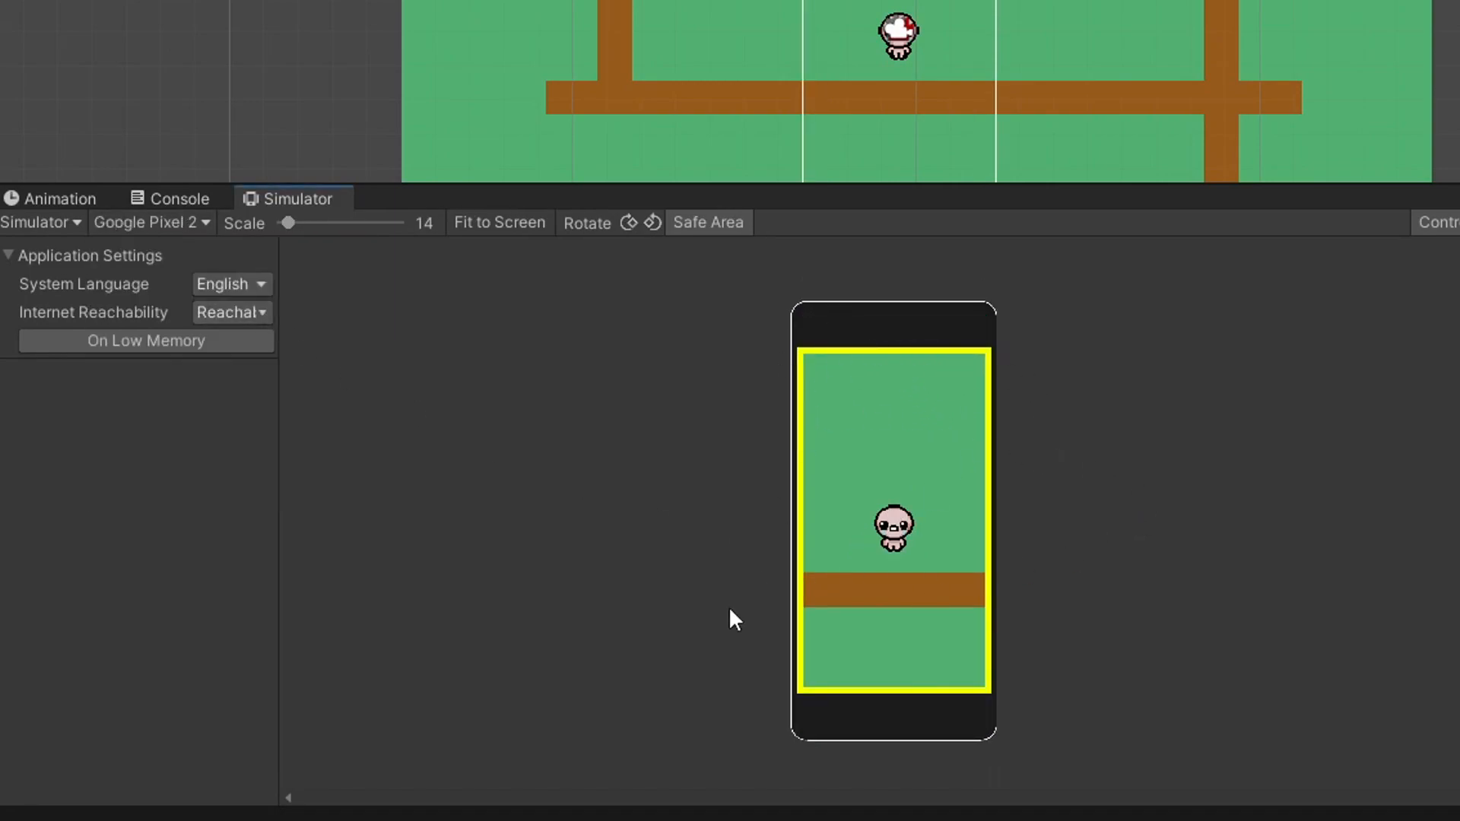
{"action": "mouse_move", "coordinate": [701, 339]}
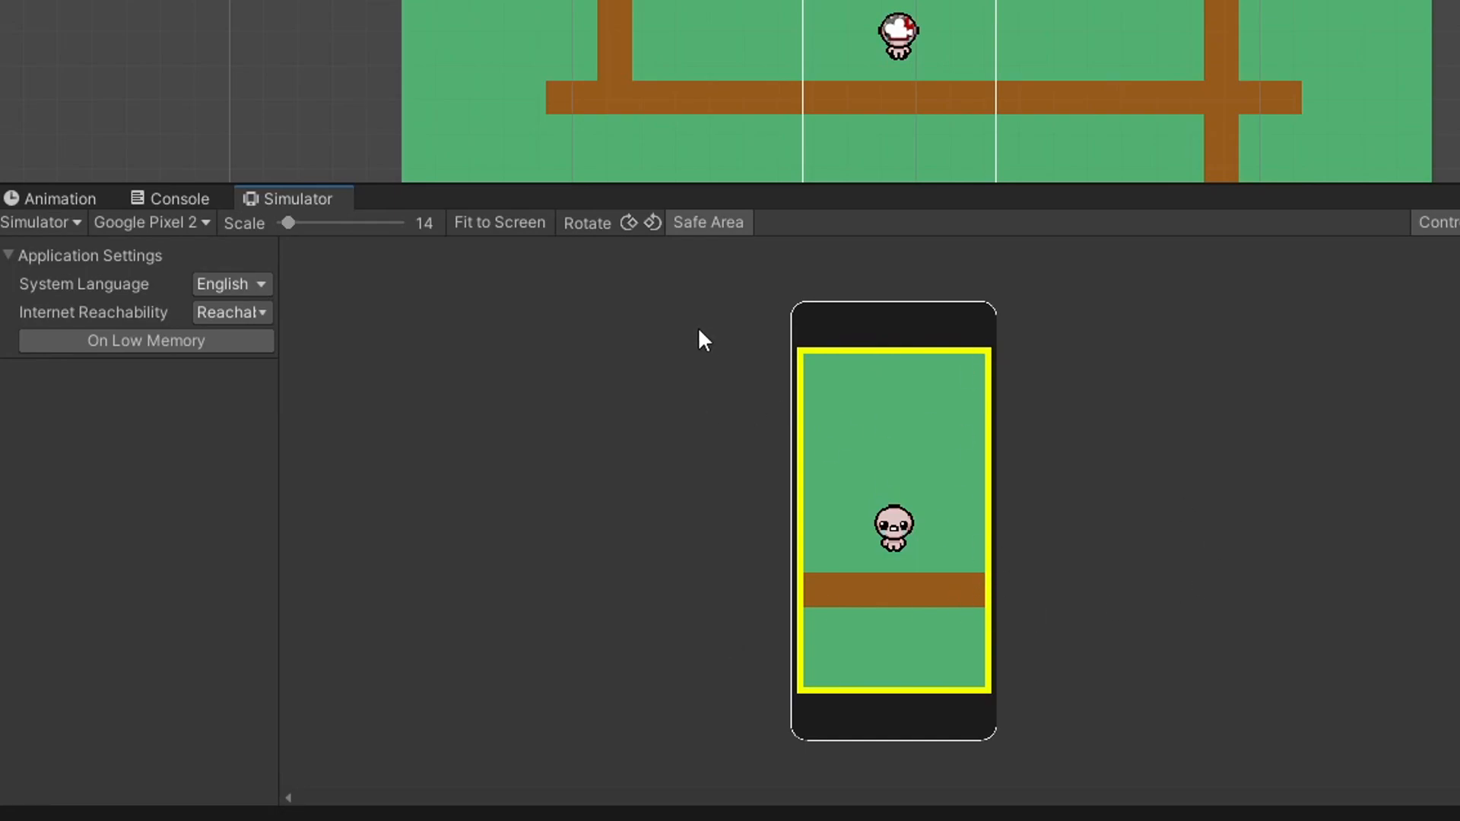
{"action": "mouse_move", "coordinate": [823, 348]}
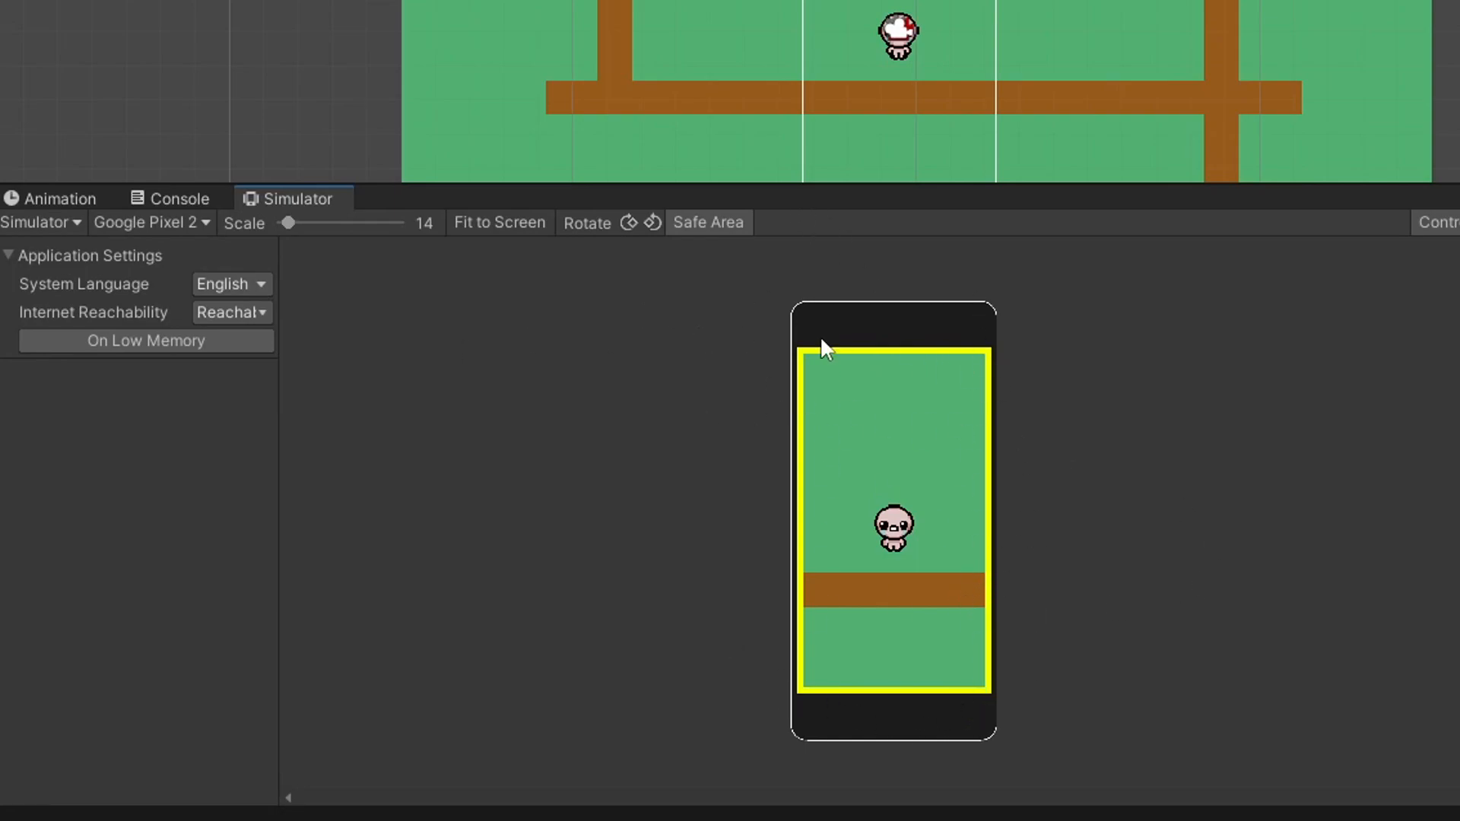
{"action": "mouse_move", "coordinate": [886, 503]}
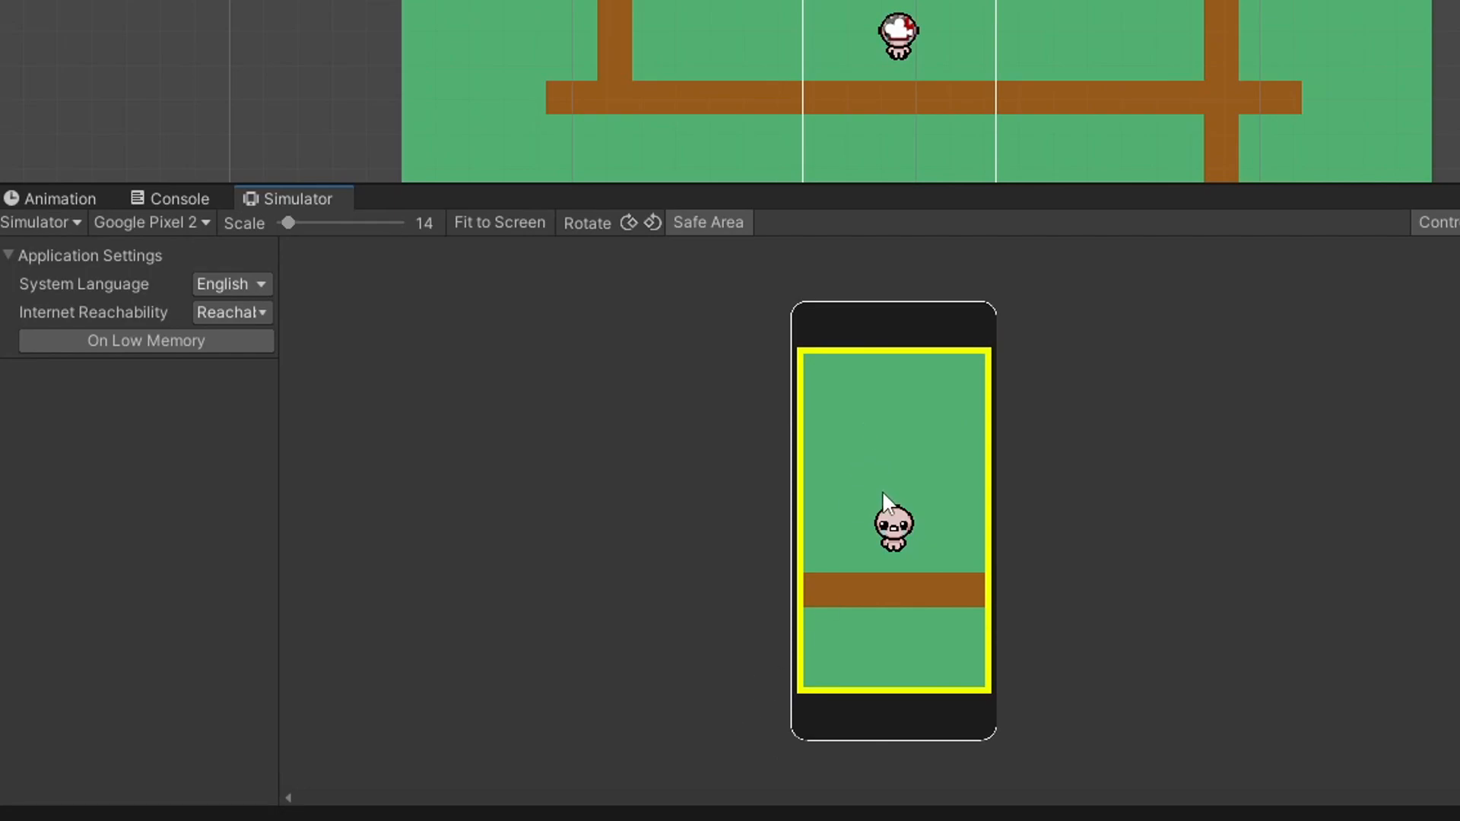
{"action": "mouse_move", "coordinate": [855, 542]}
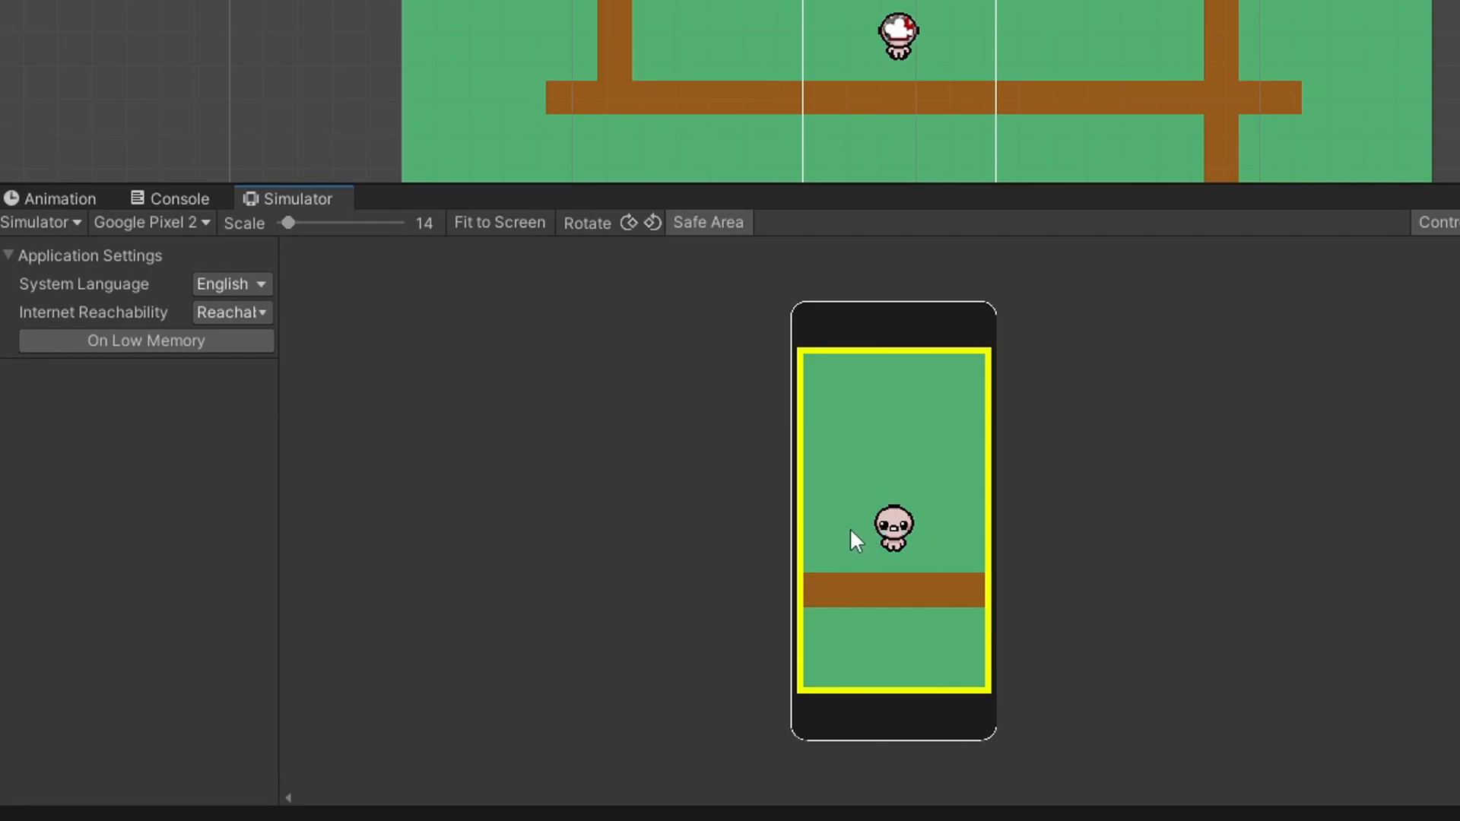
{"action": "mouse_move", "coordinate": [1326, 382]}
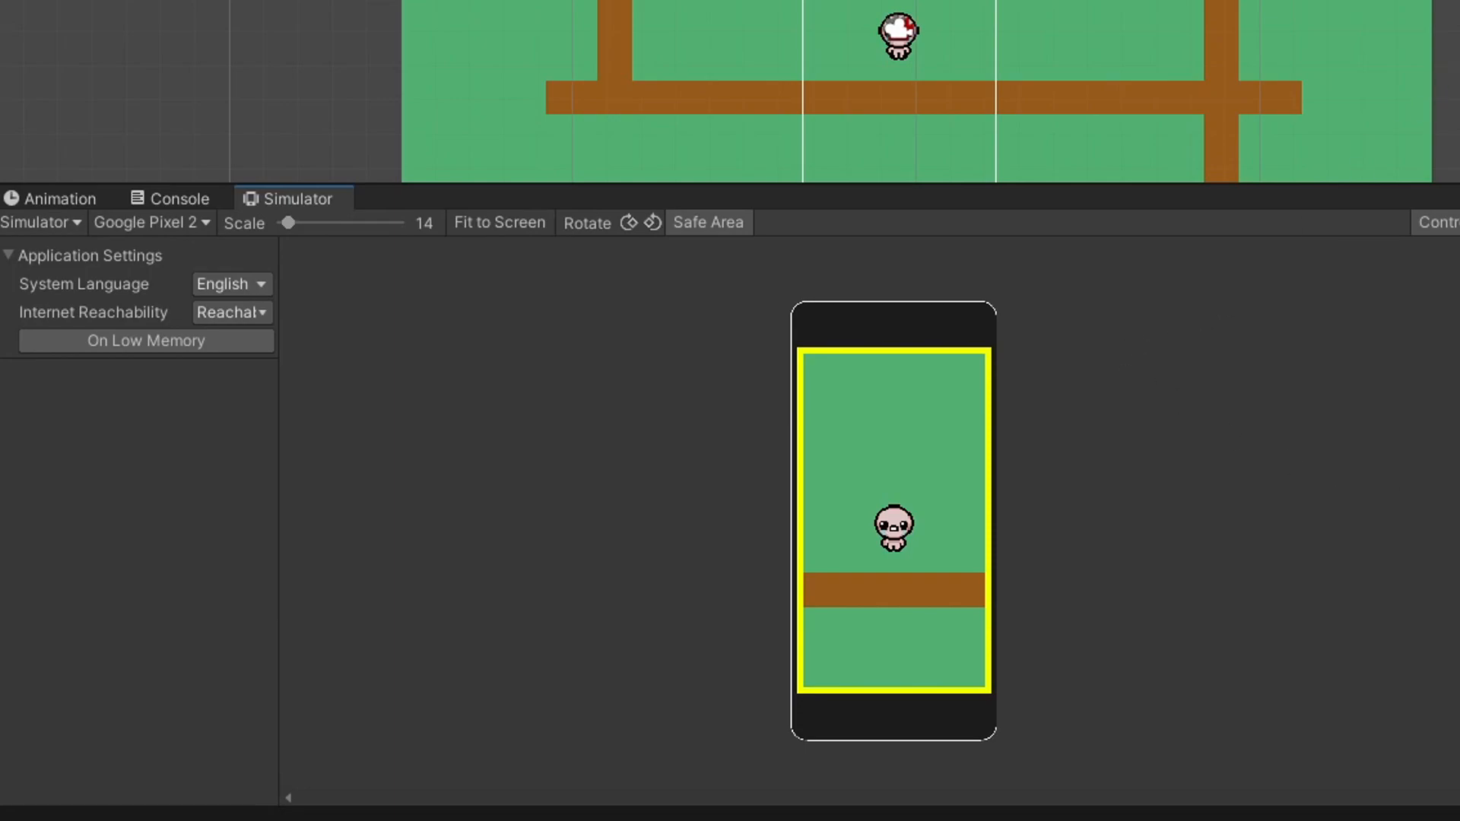
{"action": "mouse_move", "coordinate": [1442, 75]}
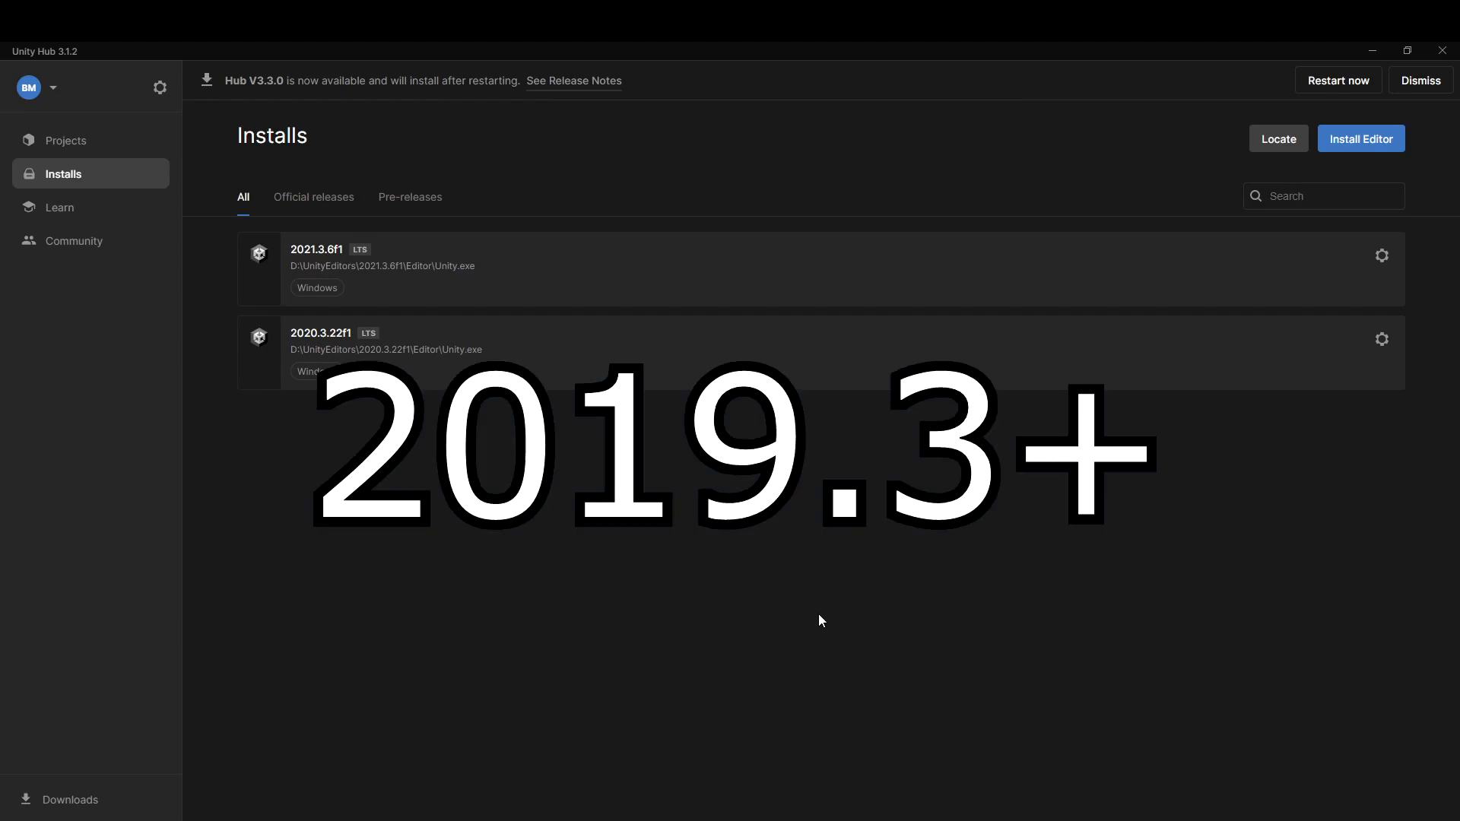
{"action": "mouse_move", "coordinate": [304, 338]}
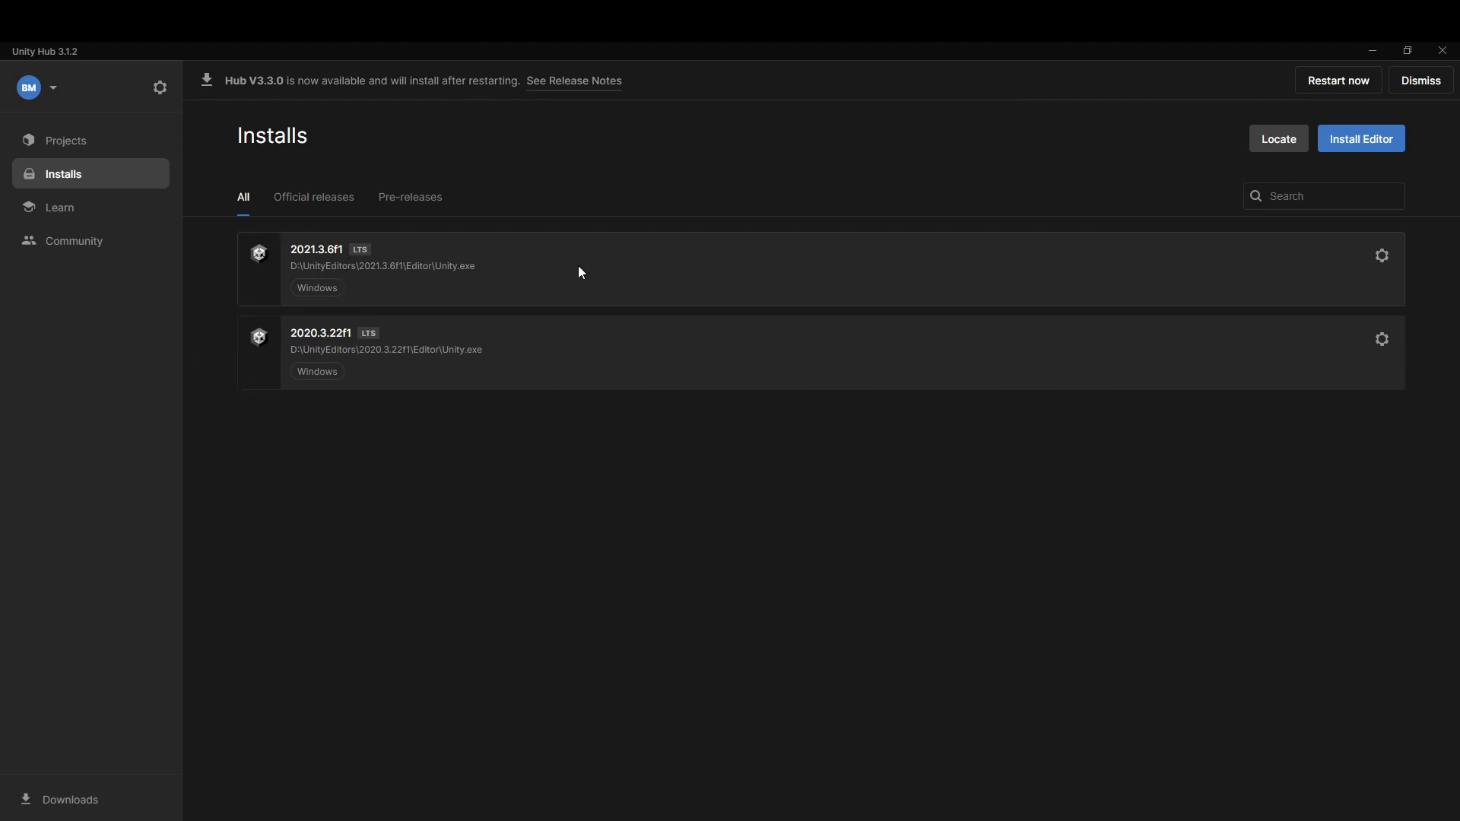
{"action": "mouse_move", "coordinate": [445, 424]}
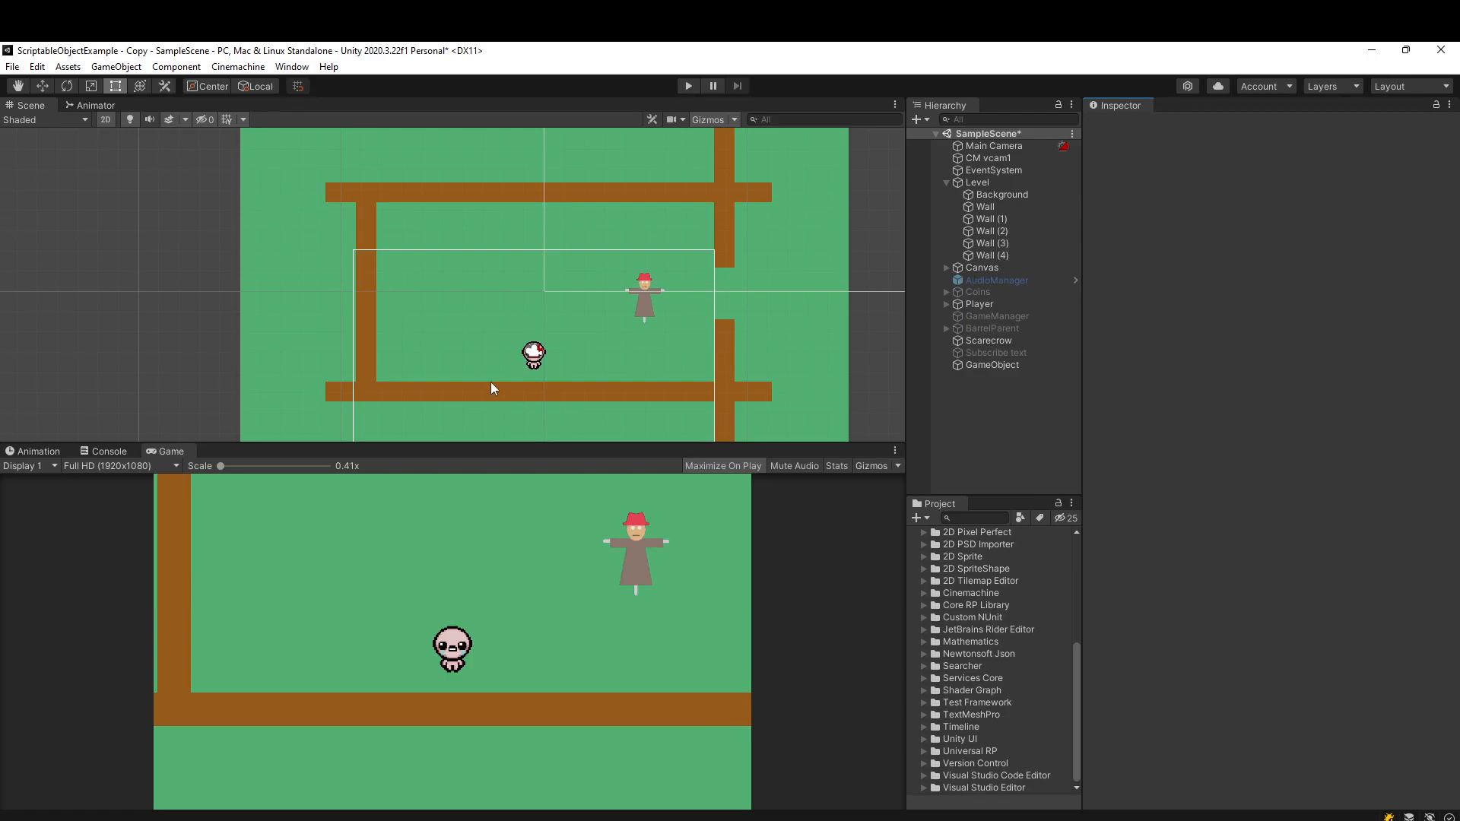
Show Unity Registry packages in the Package Manager; a 'dev' search finds nothing and is cleared.
{"action": "left_click", "coordinate": [292, 65]}
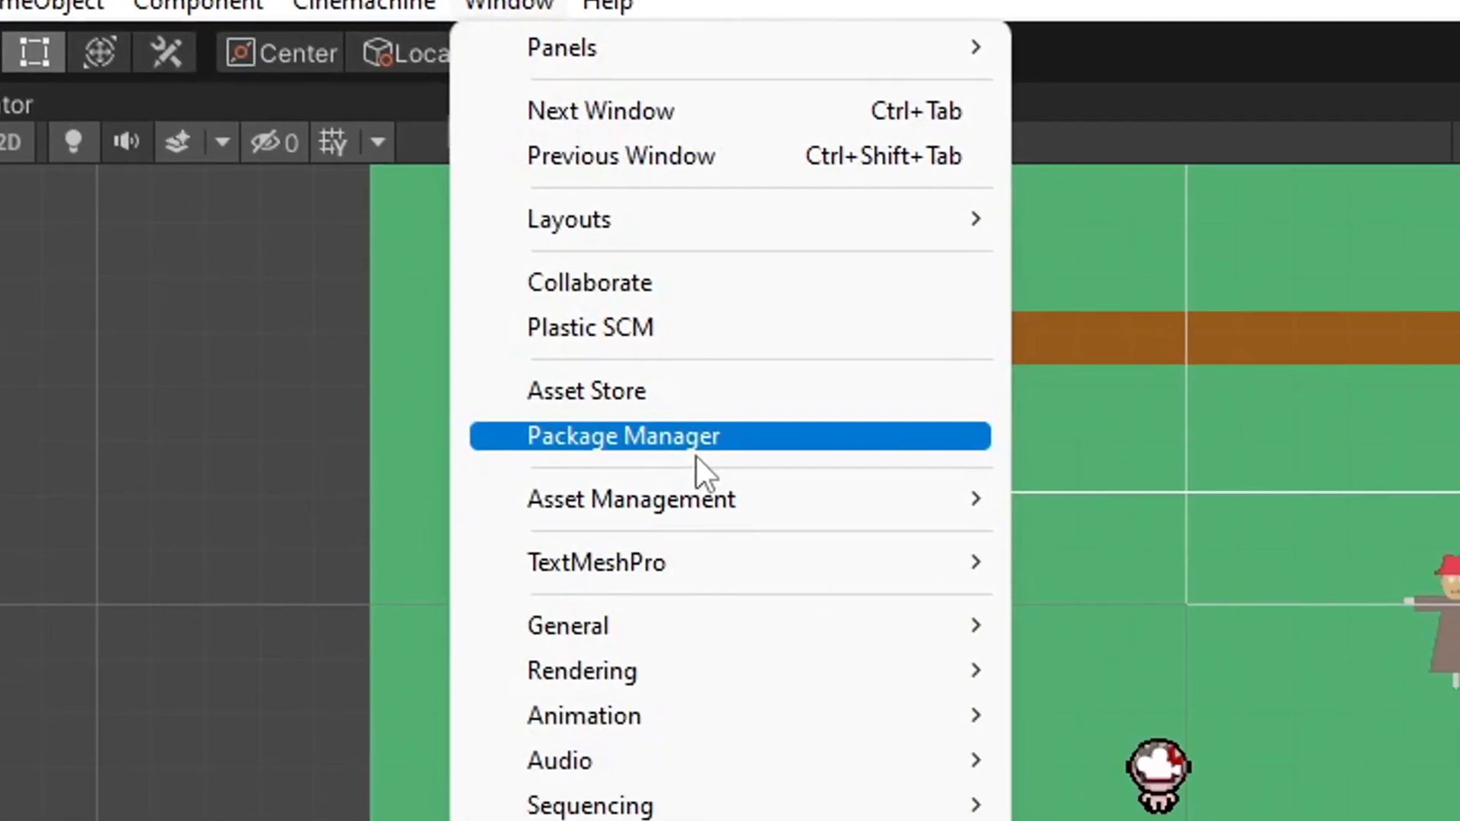
{"action": "left_click", "coordinate": [622, 437]}
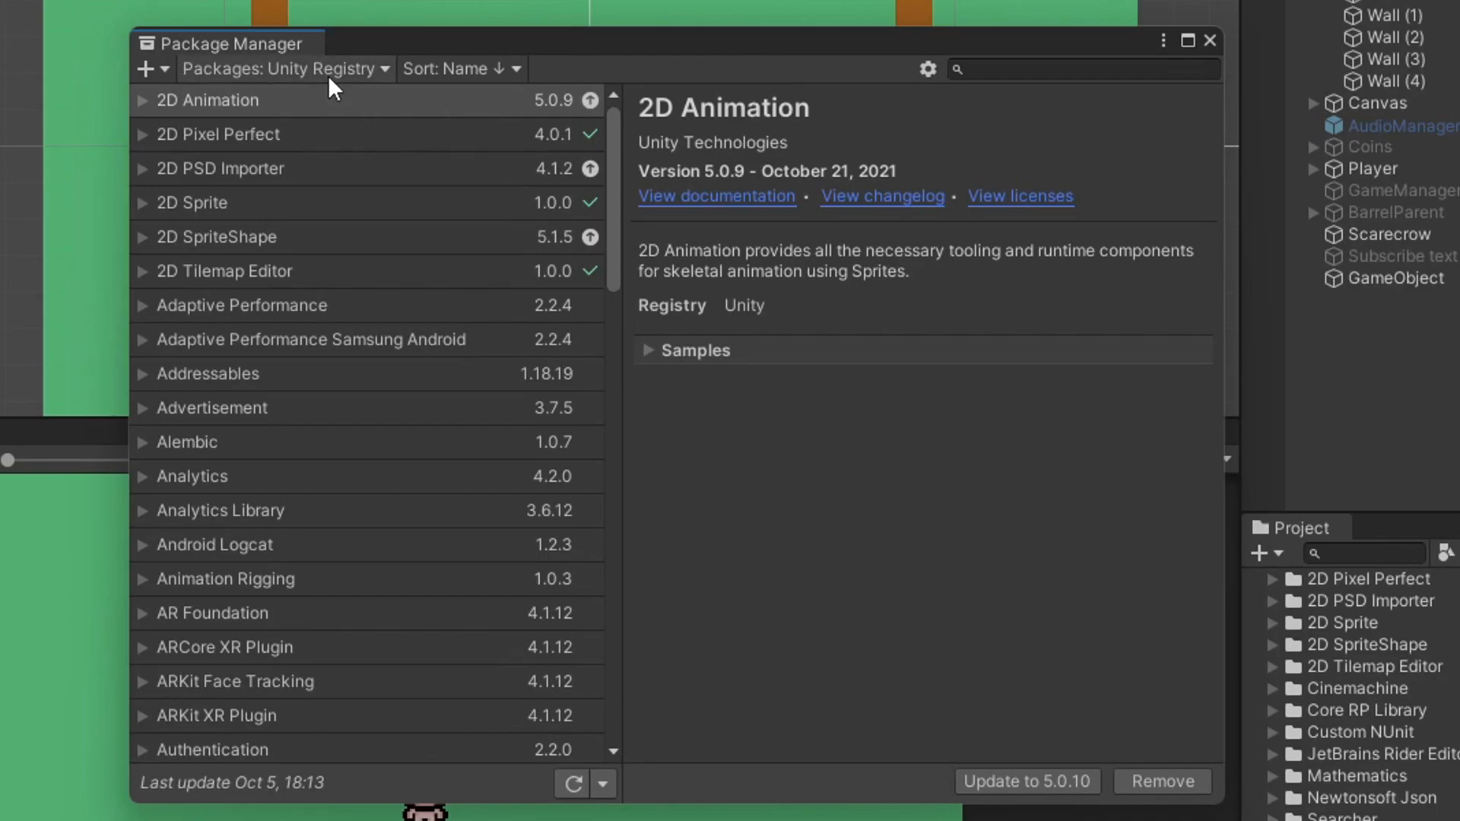
{"action": "left_click", "coordinate": [283, 69]}
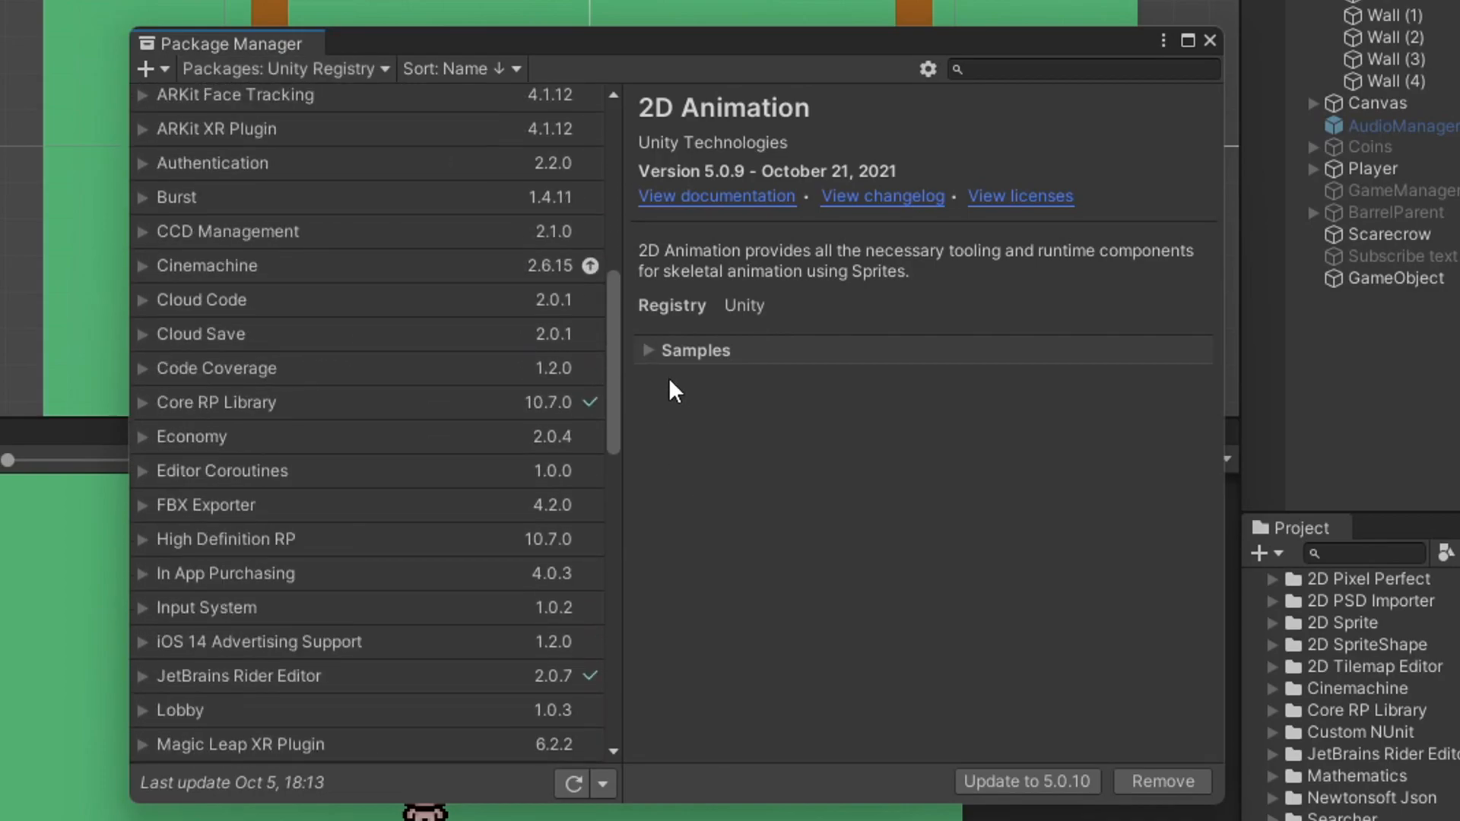
{"action": "type", "text": "dev"}
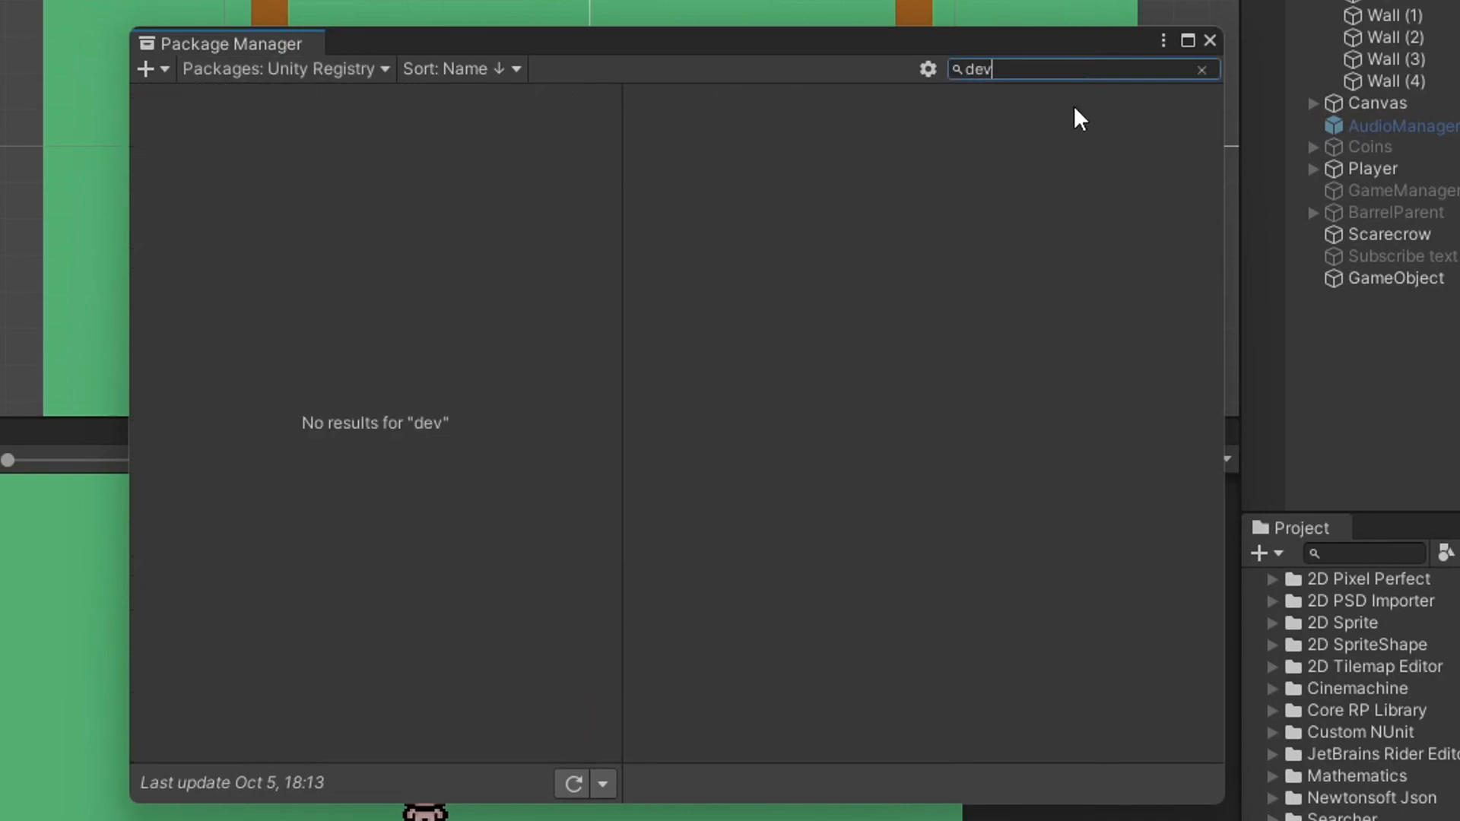
{"action": "left_click", "coordinate": [1201, 68]}
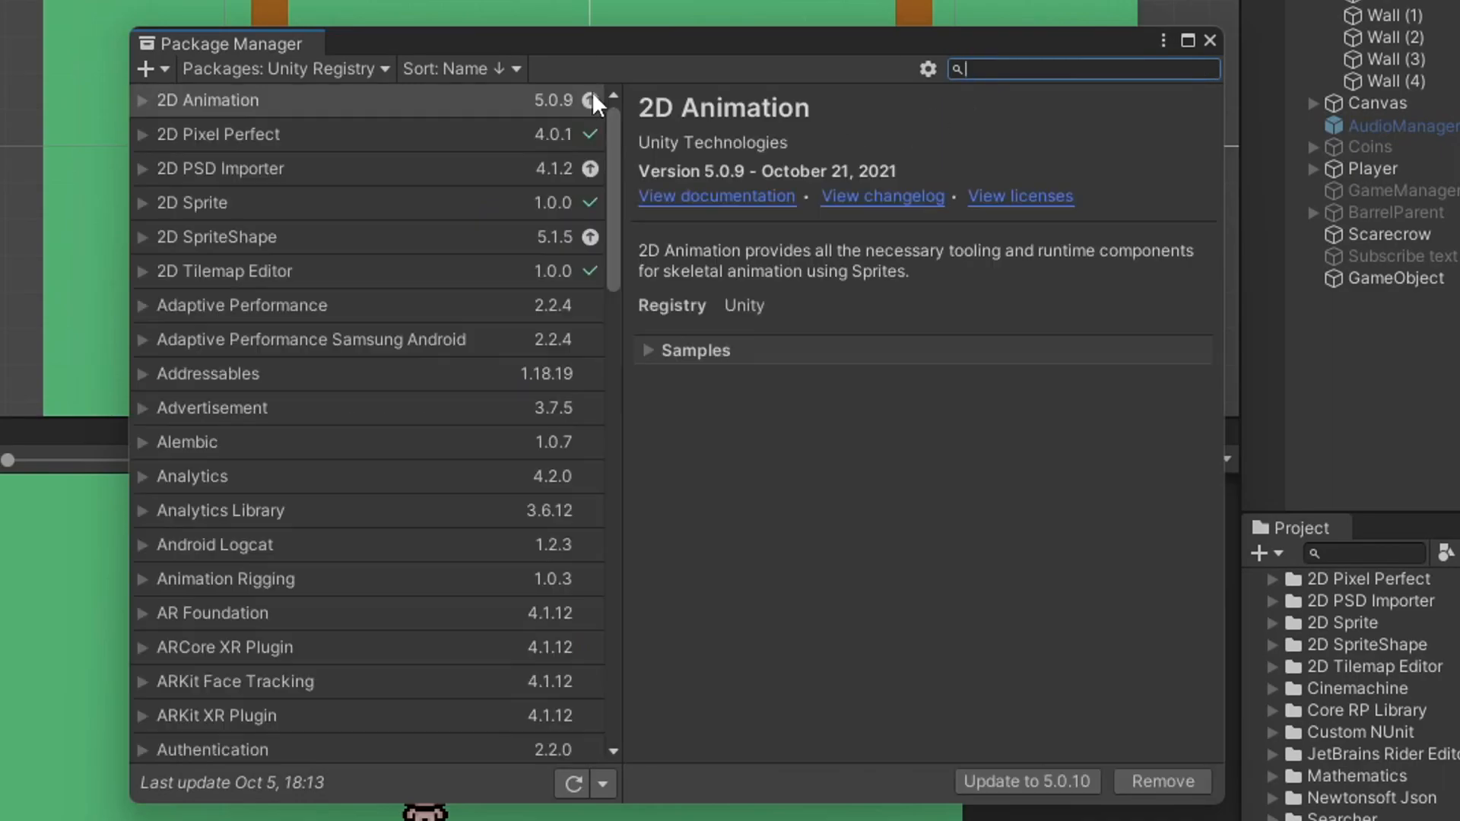
{"action": "mouse_move", "coordinate": [917, 89]}
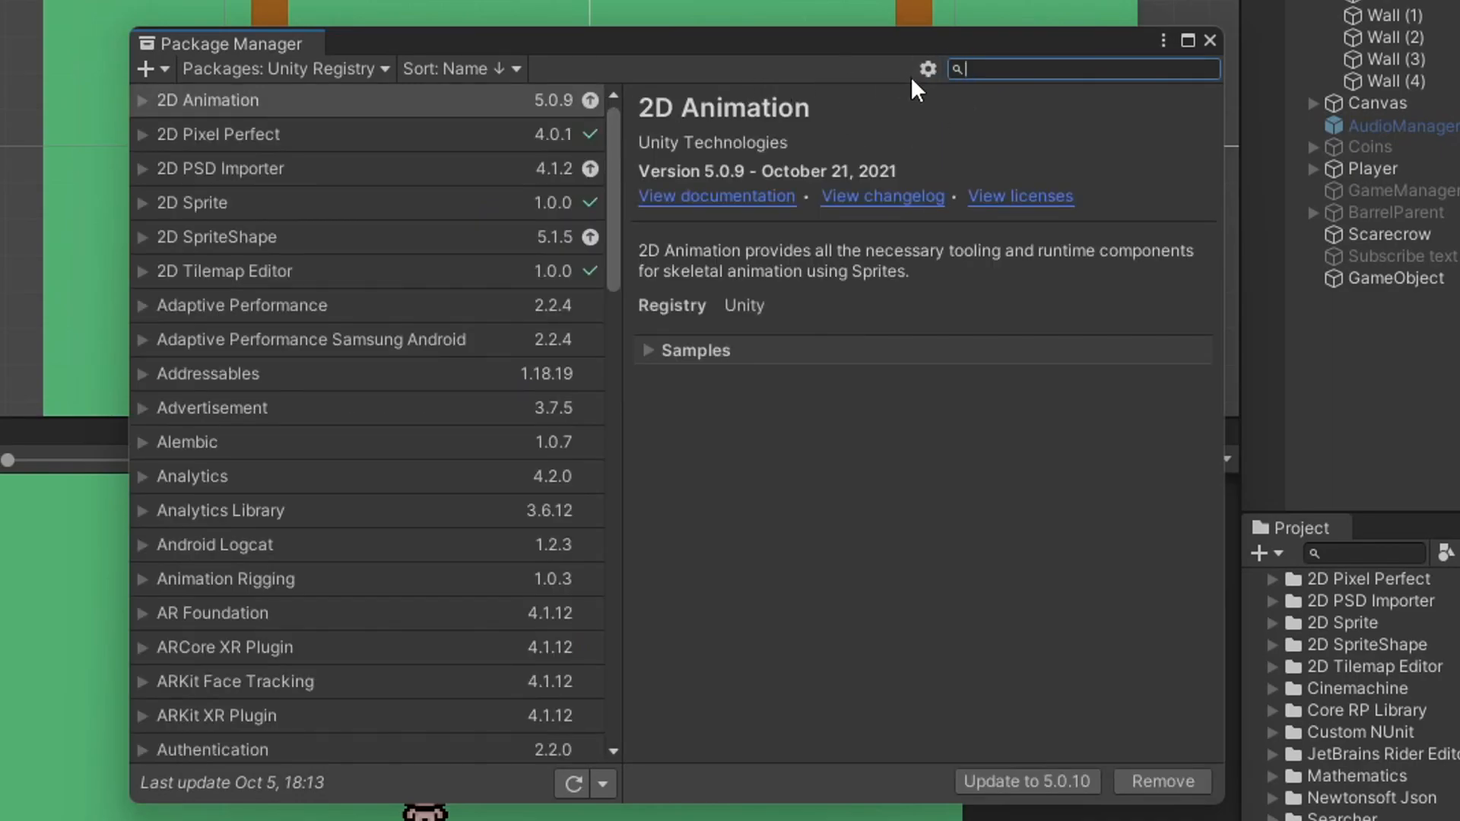
Tick Enable Preview Packages in the advanced project settings for packages.
{"action": "left_click", "coordinate": [926, 69]}
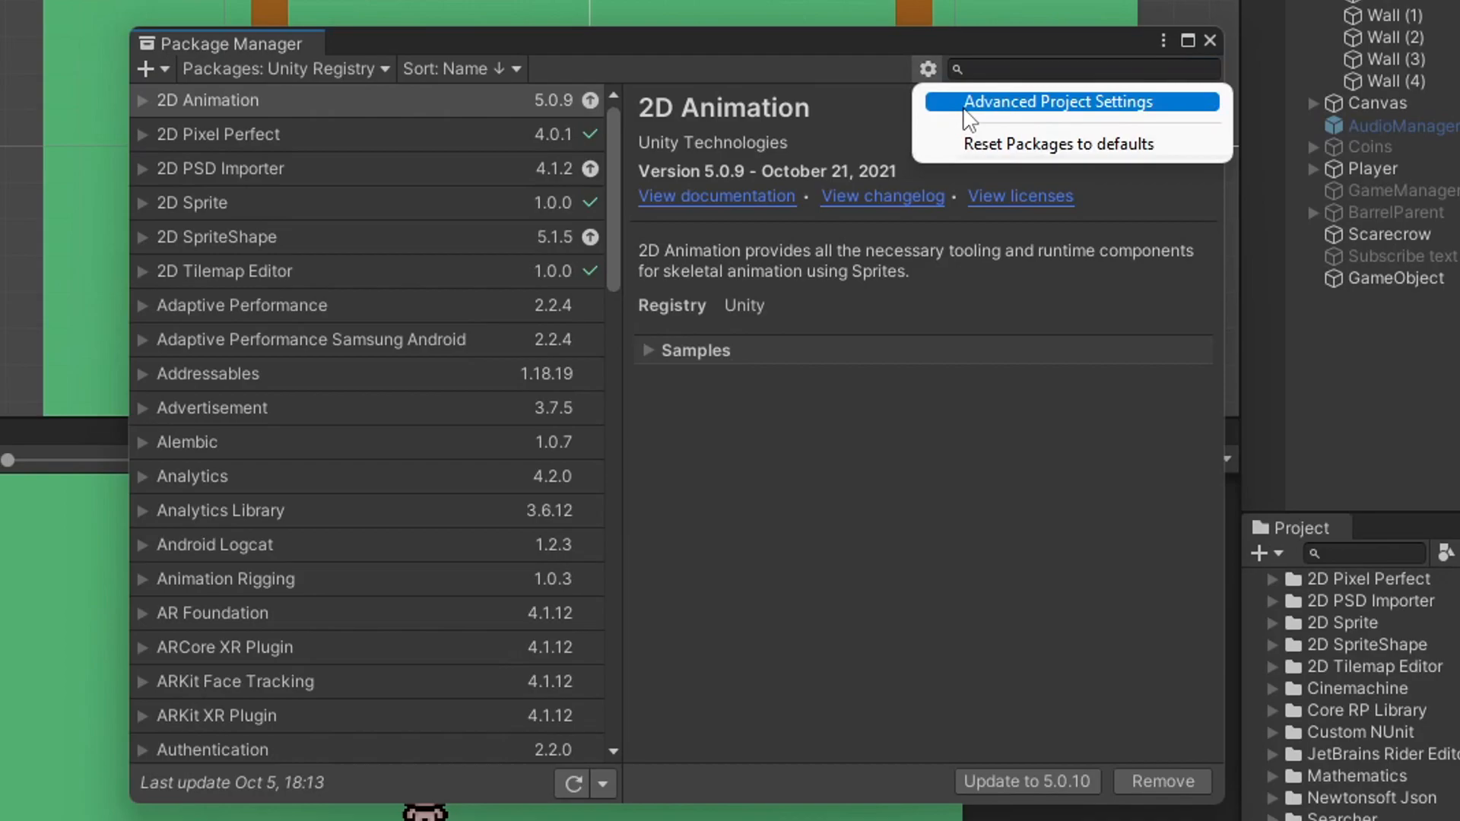
{"action": "left_click", "coordinate": [1058, 102]}
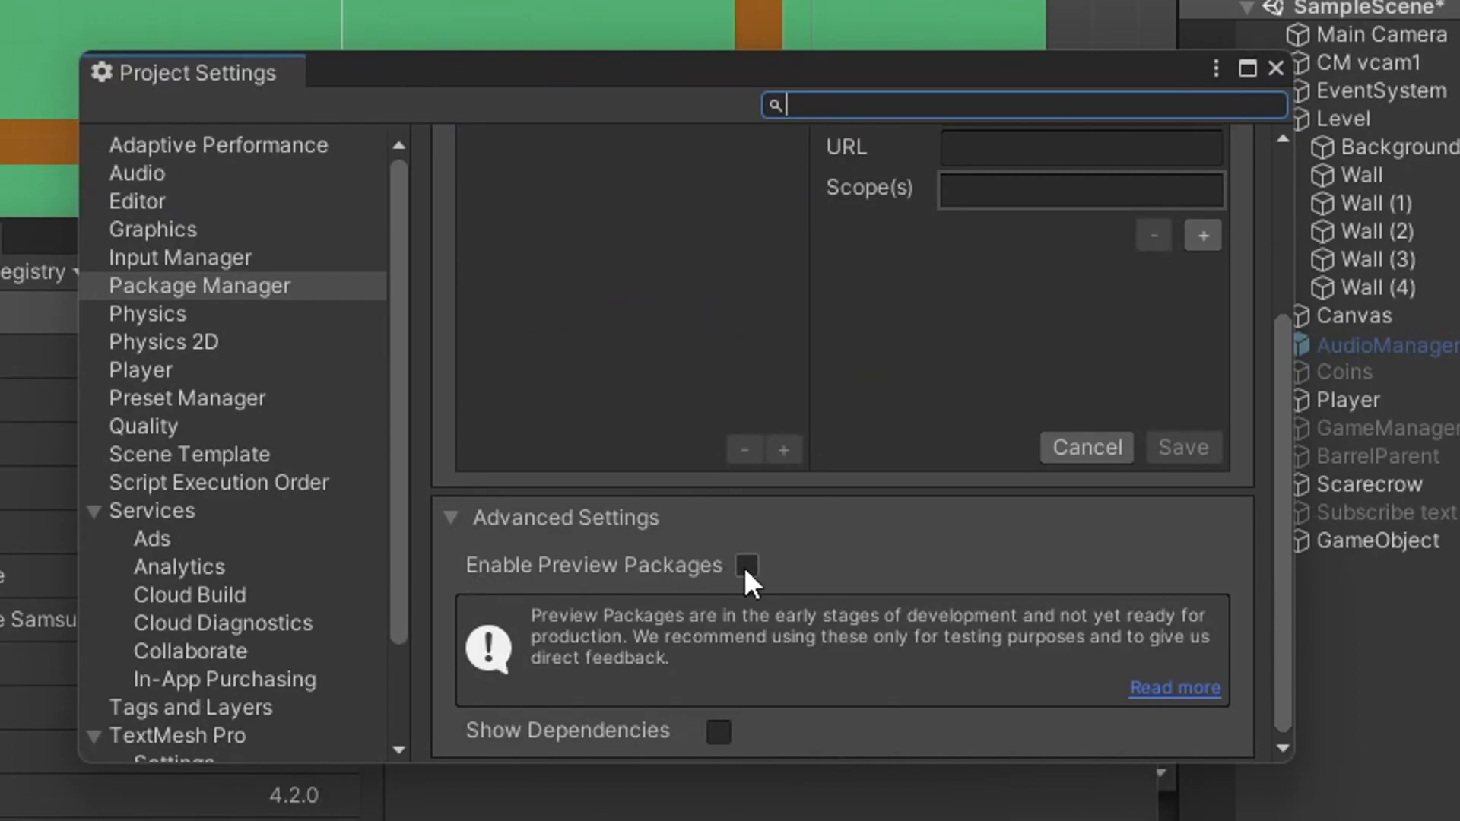
{"action": "left_click", "coordinate": [743, 566]}
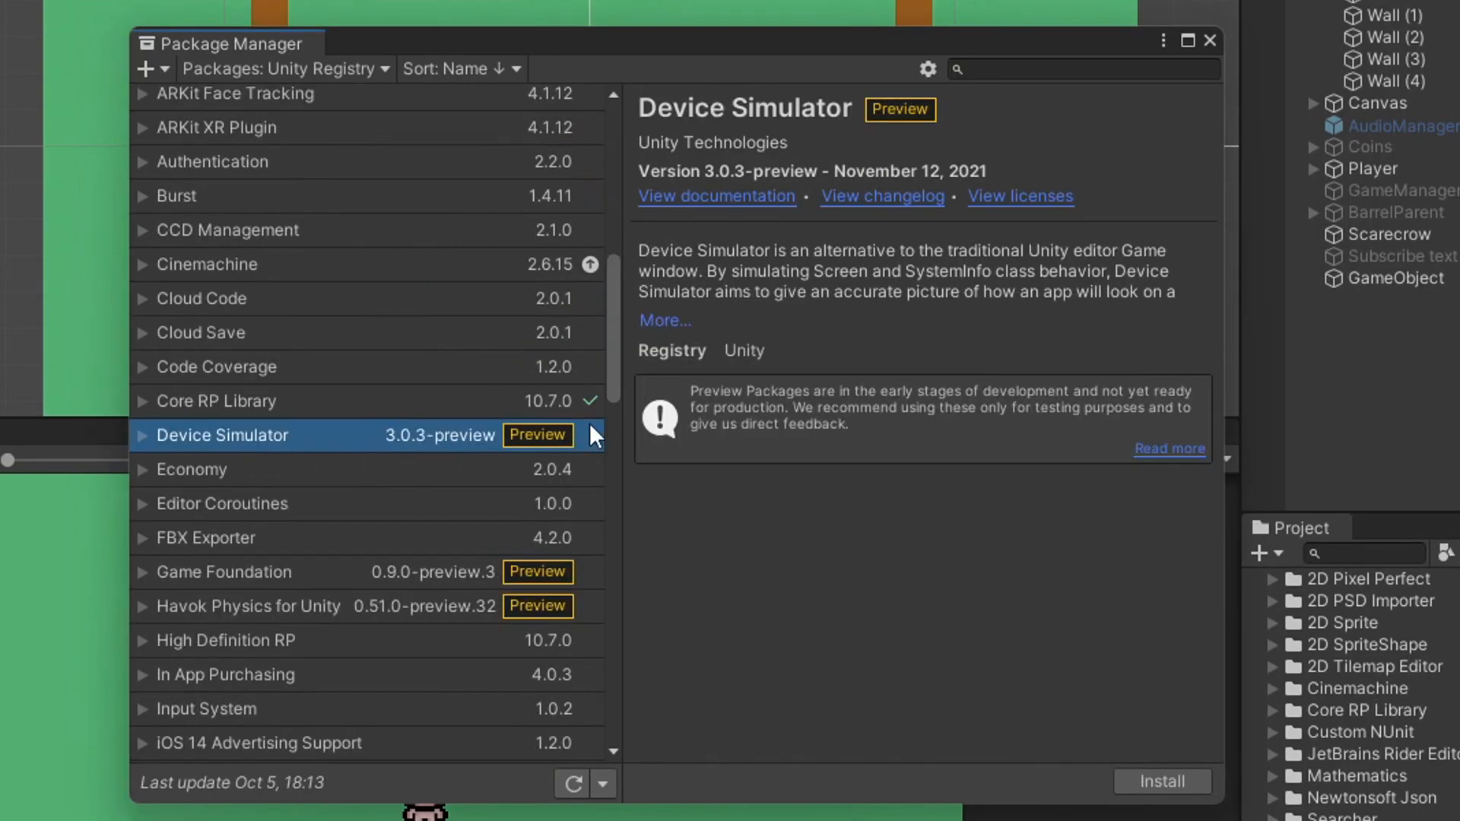
Find Device Simulator with a 'dev' search, install it, and close the Package Manager.
{"action": "type", "text": "dev"}
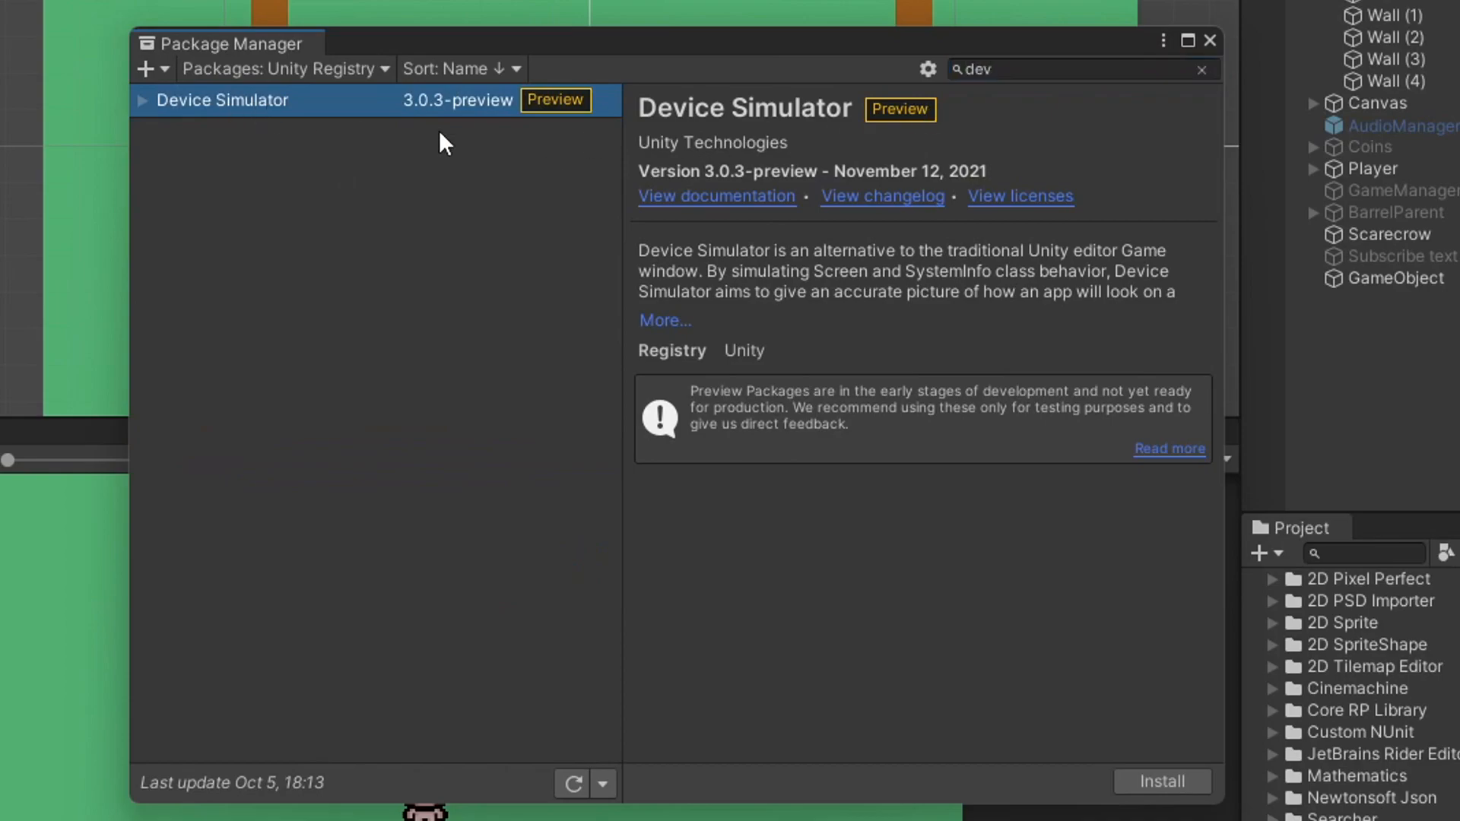
{"action": "left_click", "coordinate": [1161, 782]}
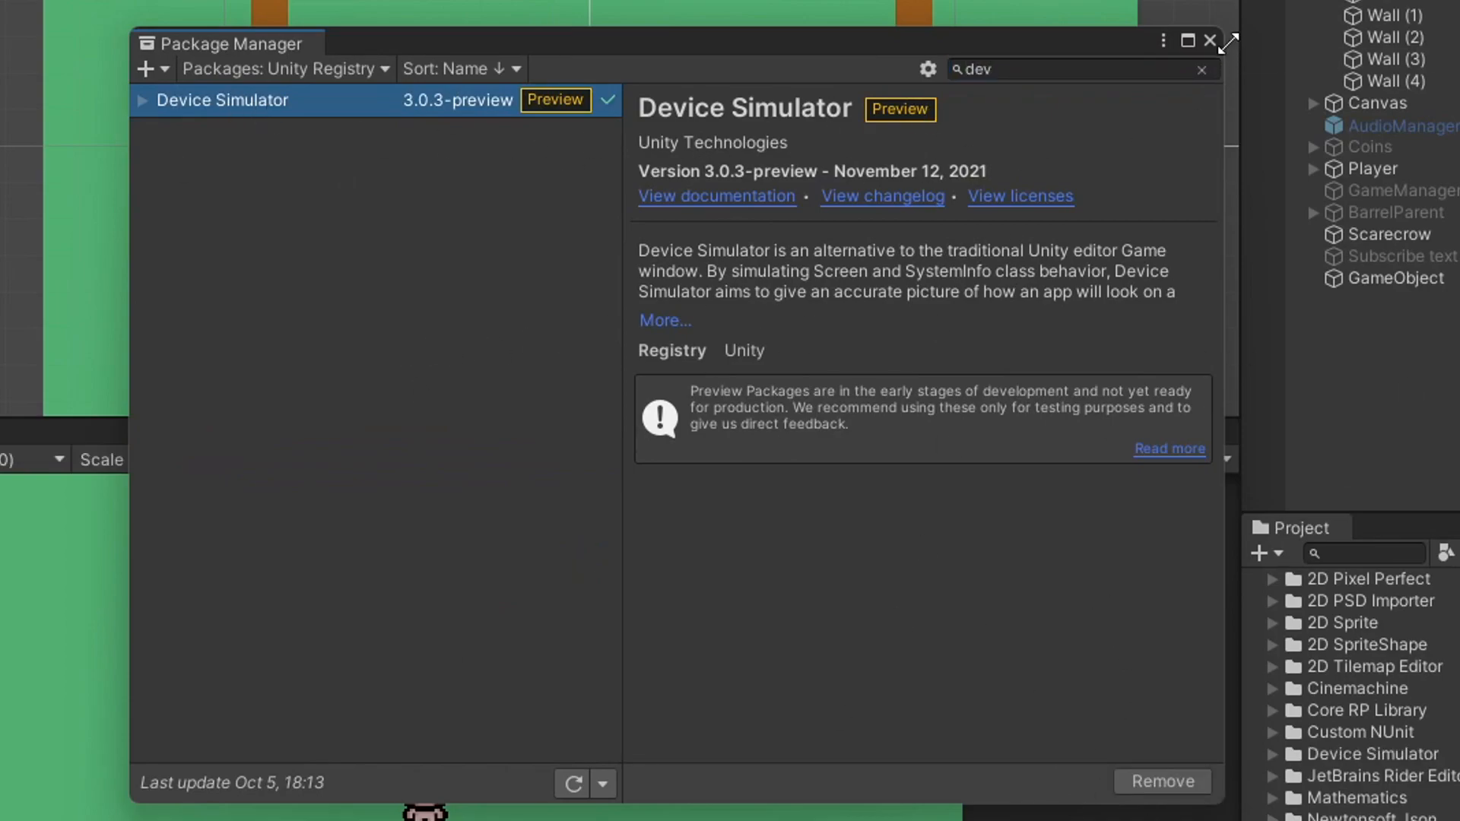
{"action": "left_click", "coordinate": [1209, 40]}
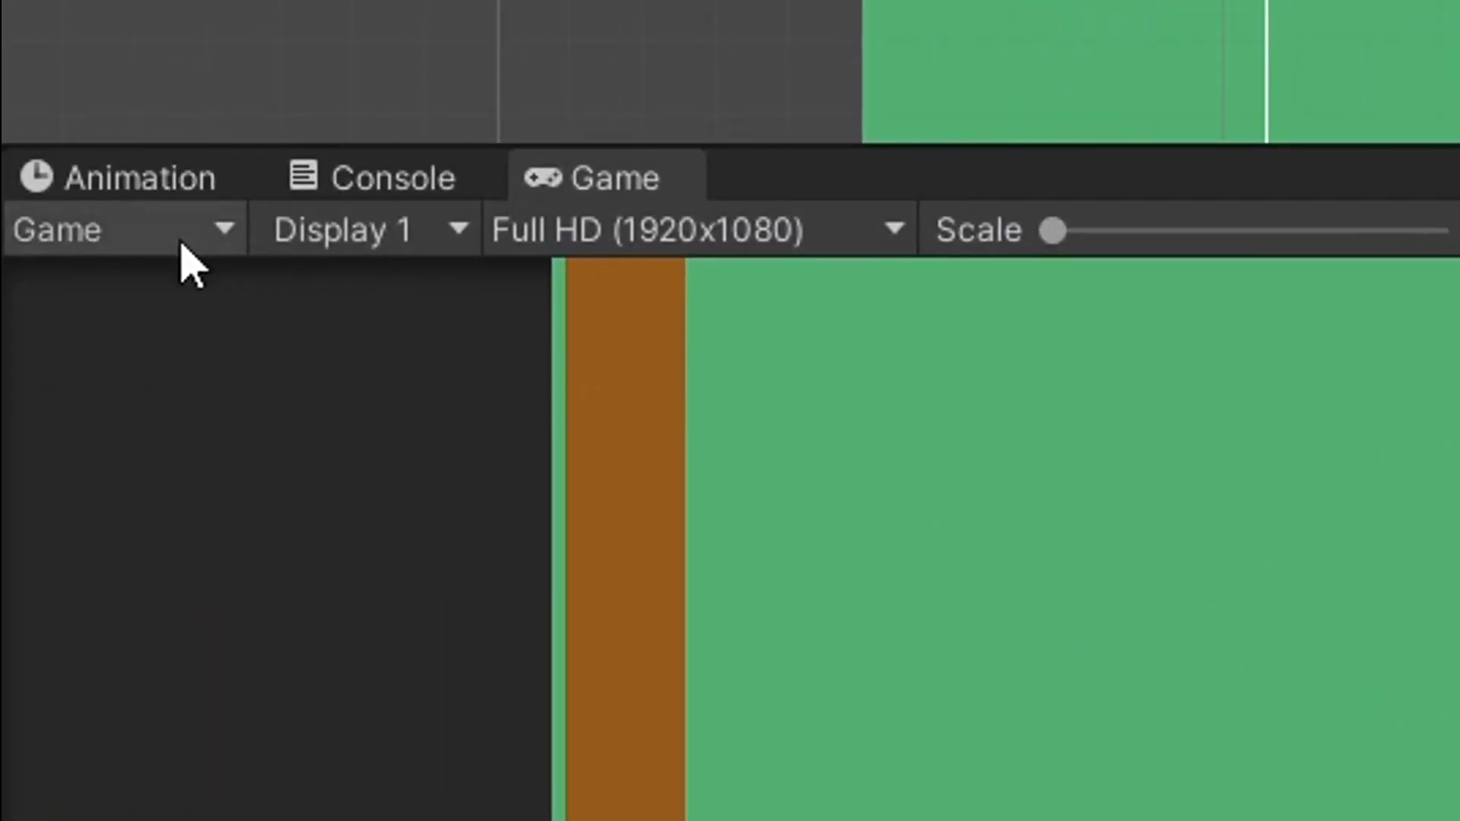
{"action": "mouse_move", "coordinate": [223, 228]}
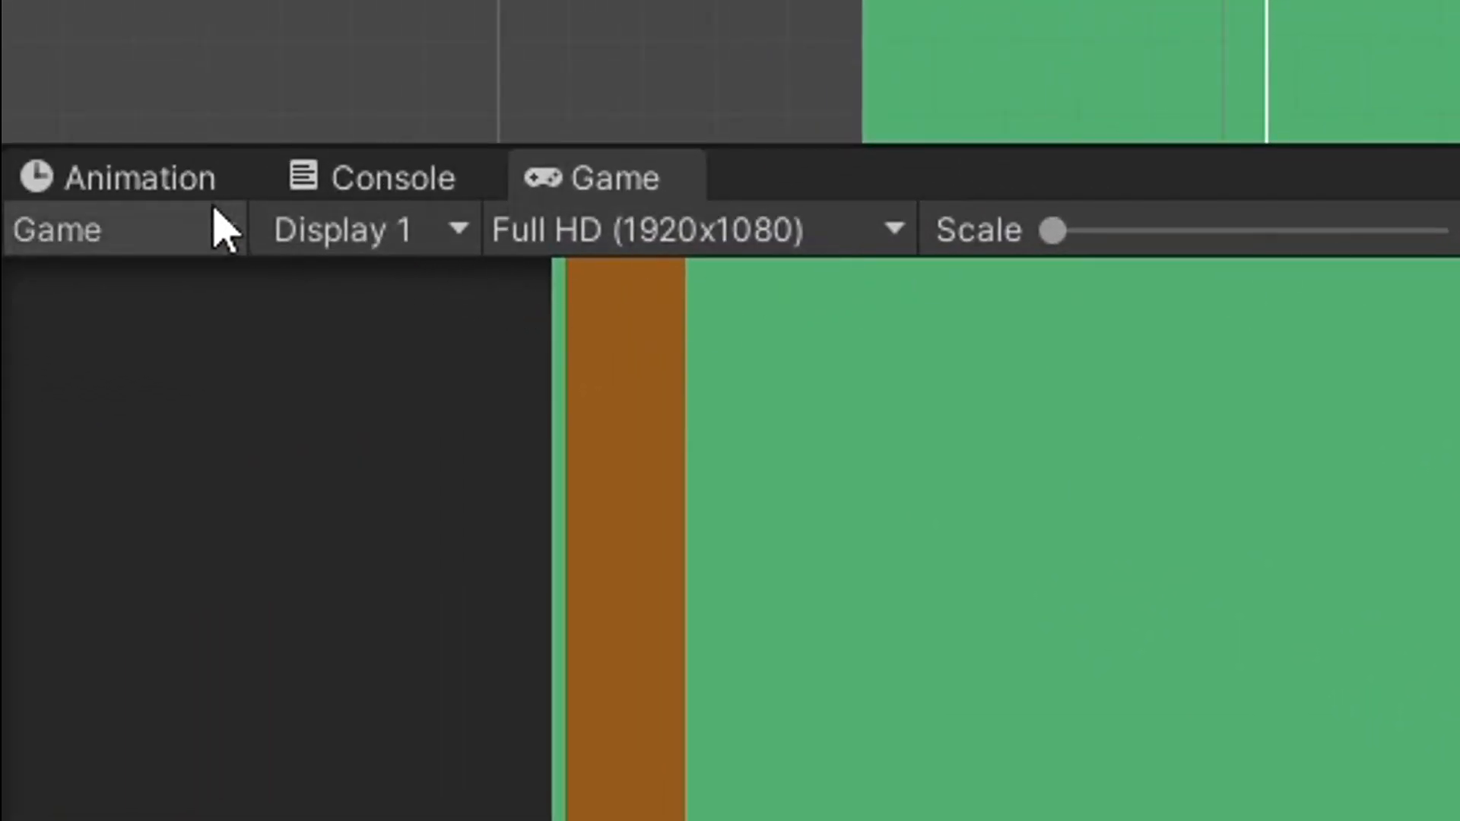
Switch the Game view to the Simulator on a Google Pixel 2 and scroll through the device list.
{"action": "left_click", "coordinate": [615, 176]}
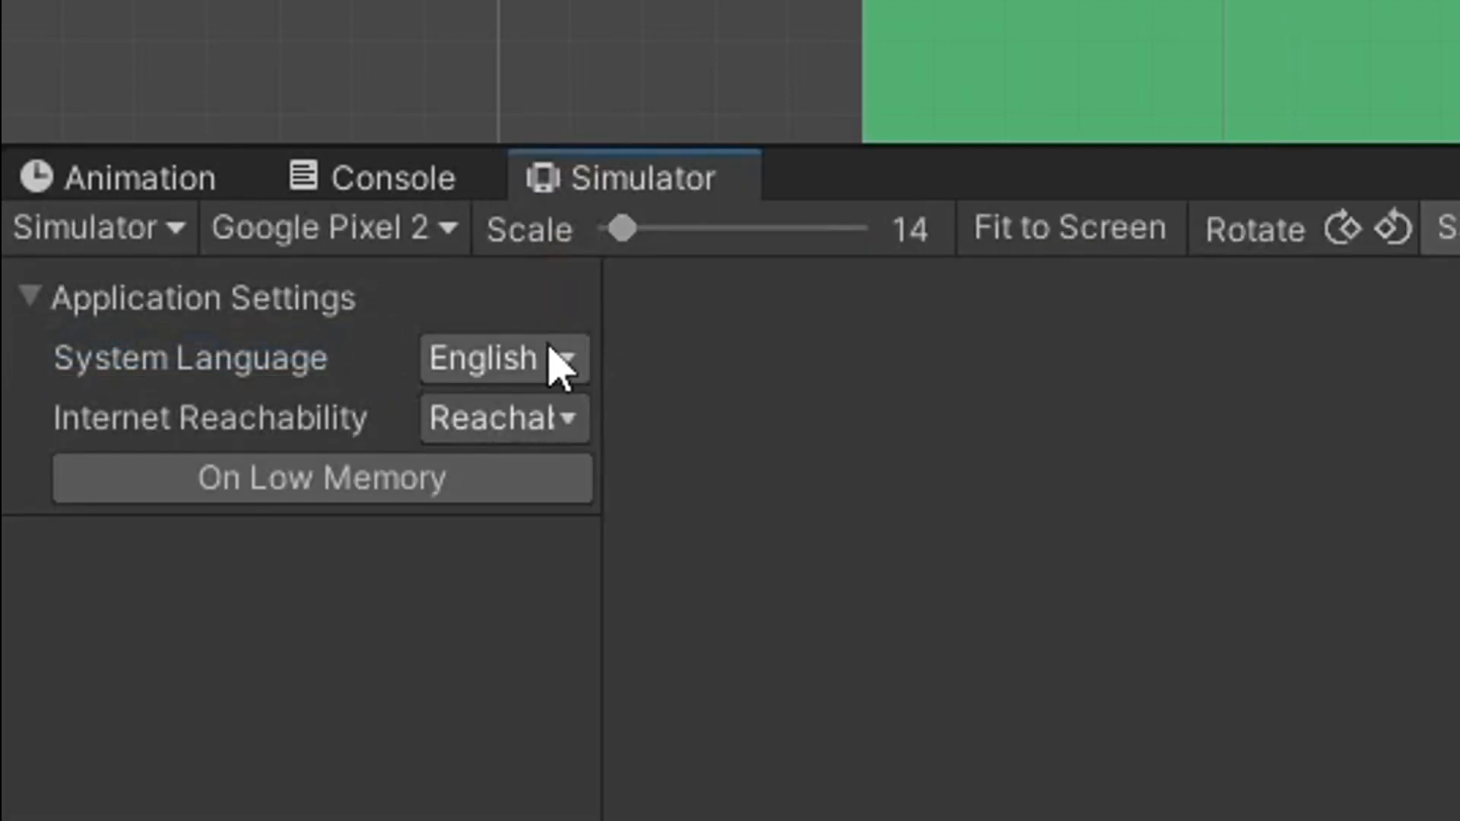
{"action": "left_click", "coordinate": [330, 229]}
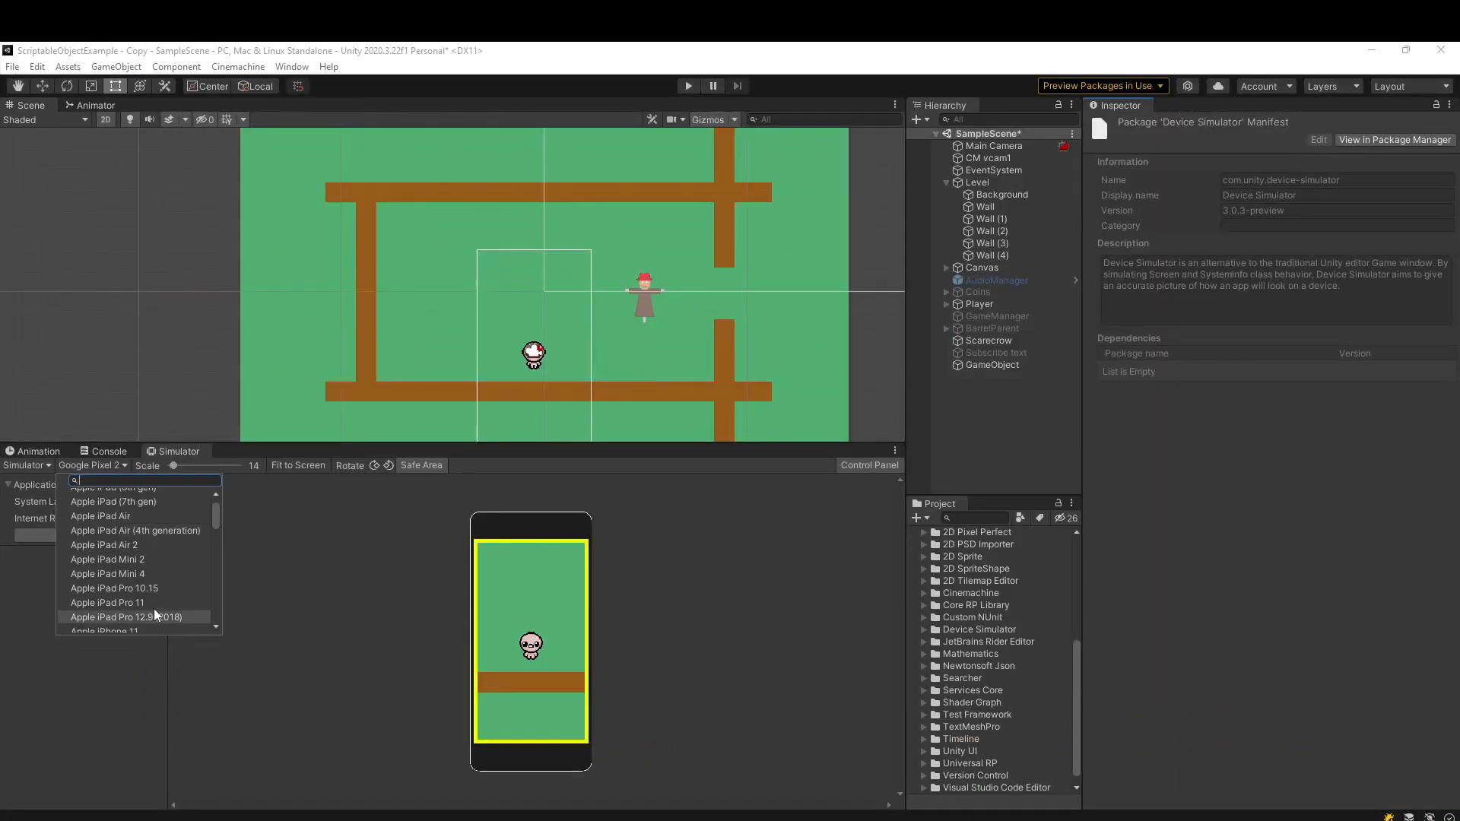
{"action": "scroll", "scroll_direction": "down", "scroll_amount": 3}
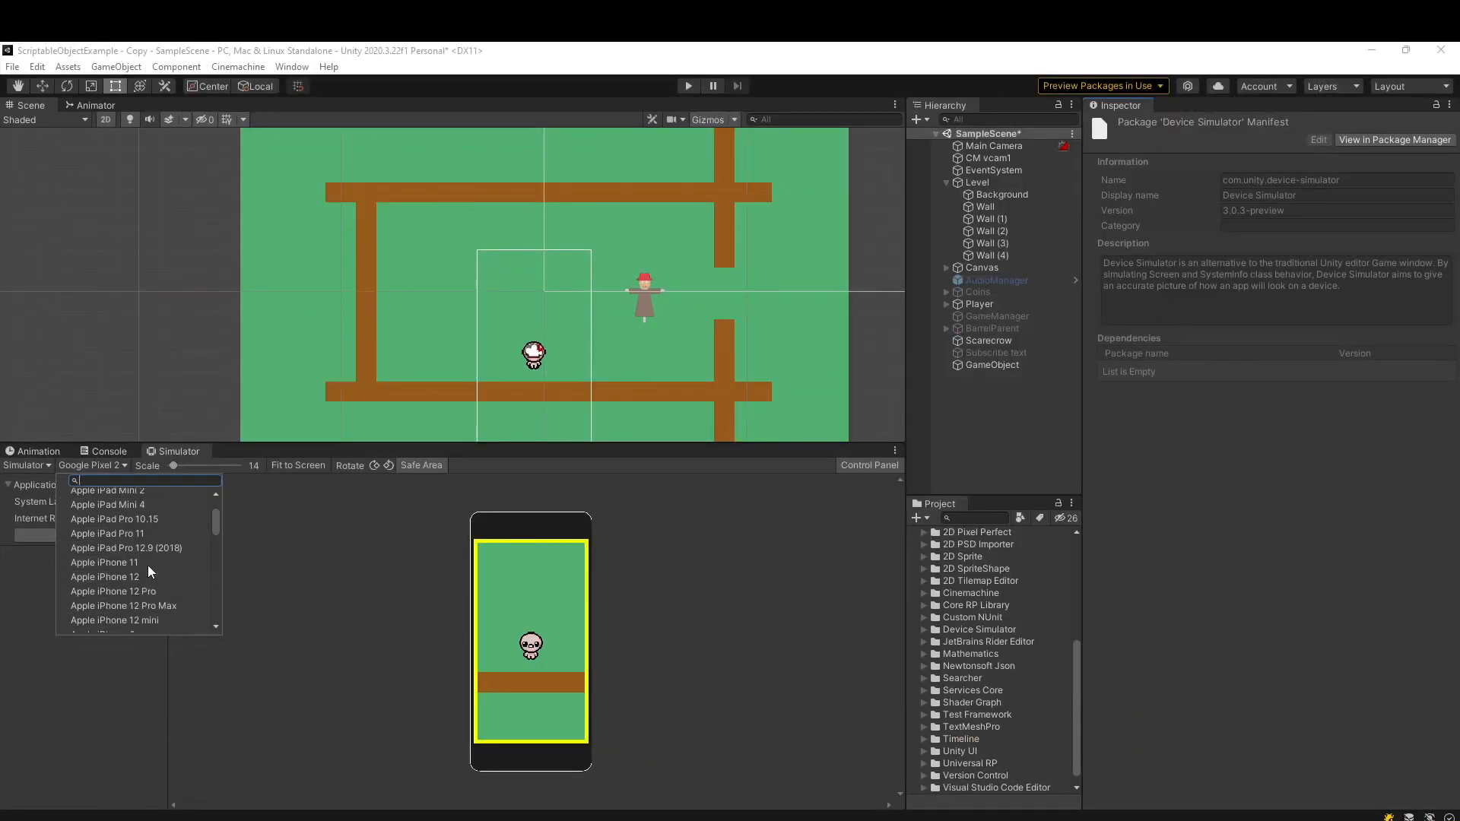
{"action": "scroll", "scroll_direction": "down", "scroll_amount": 3}
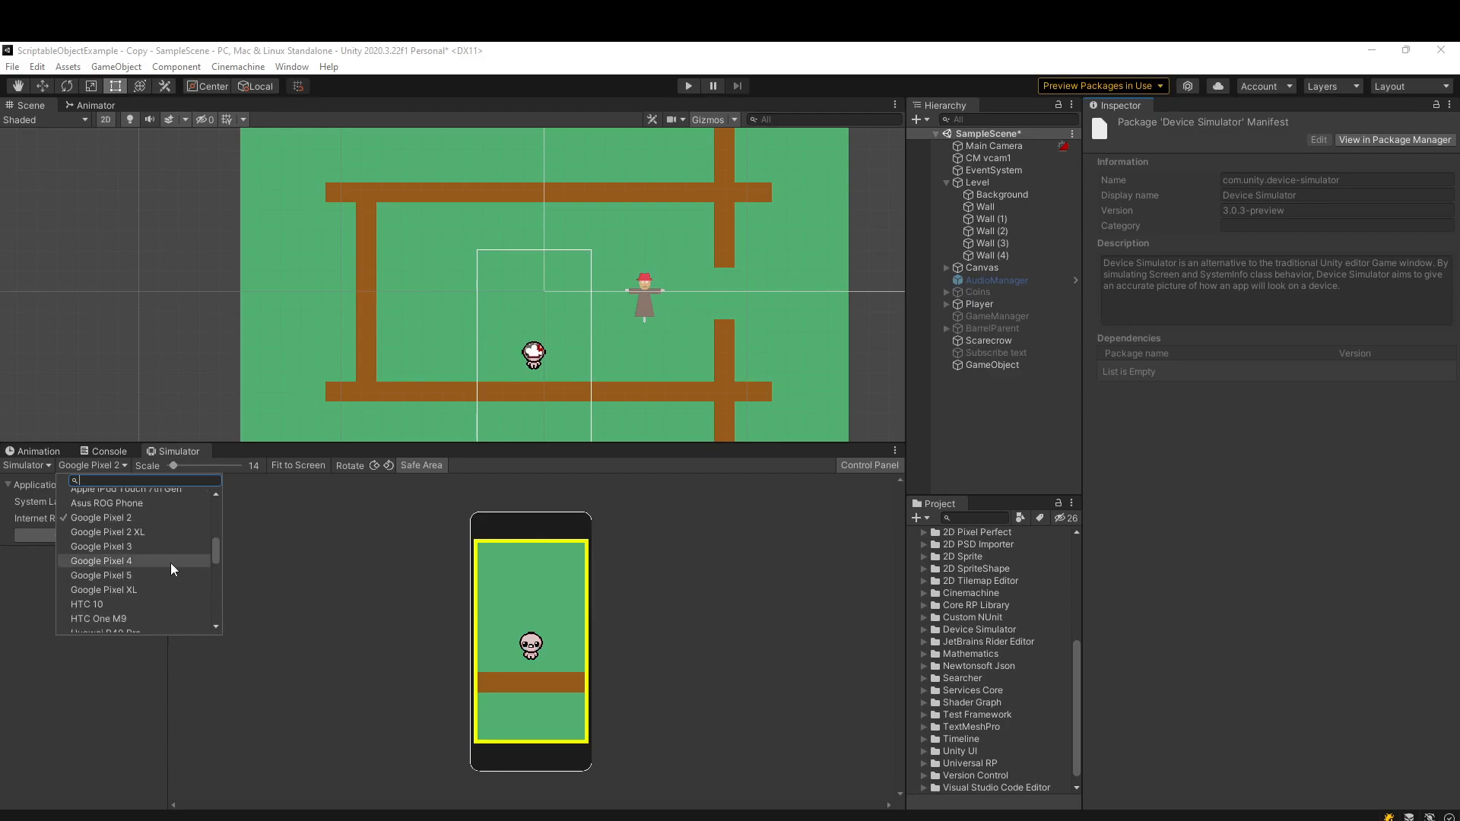